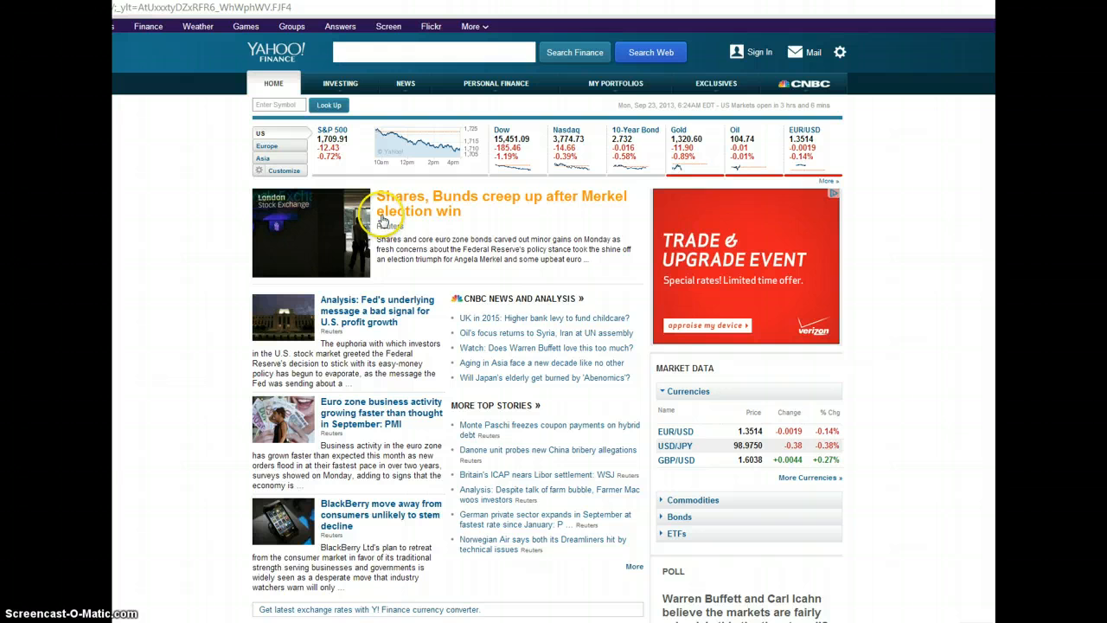
mouse_move(357, 68)
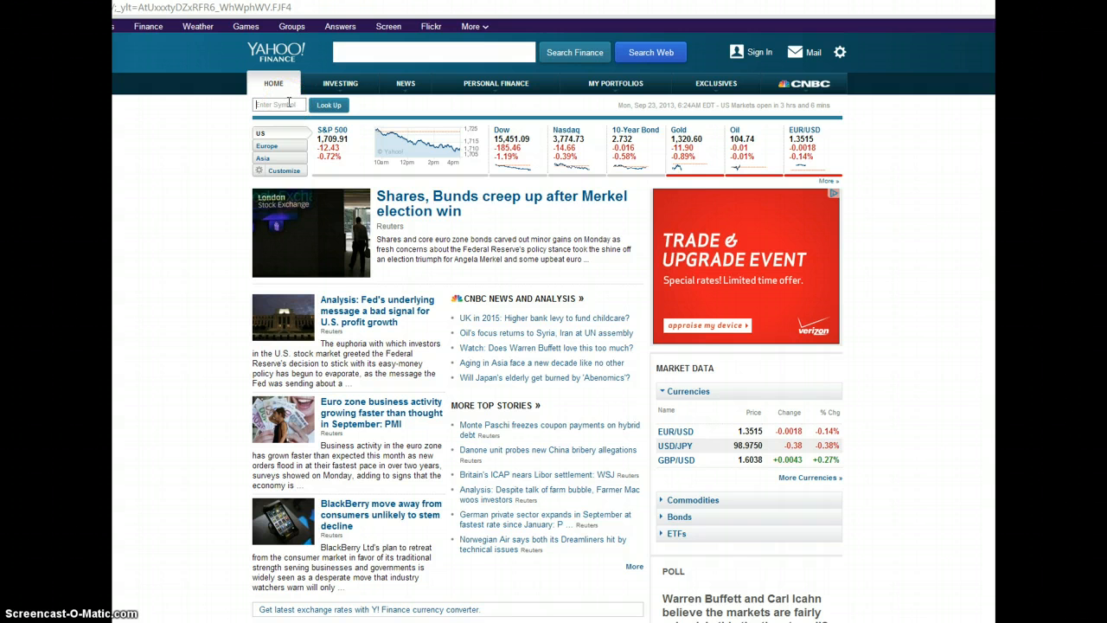
- Look up the stock quote for ticker symbol MMM (3M Company)
text(mmm)
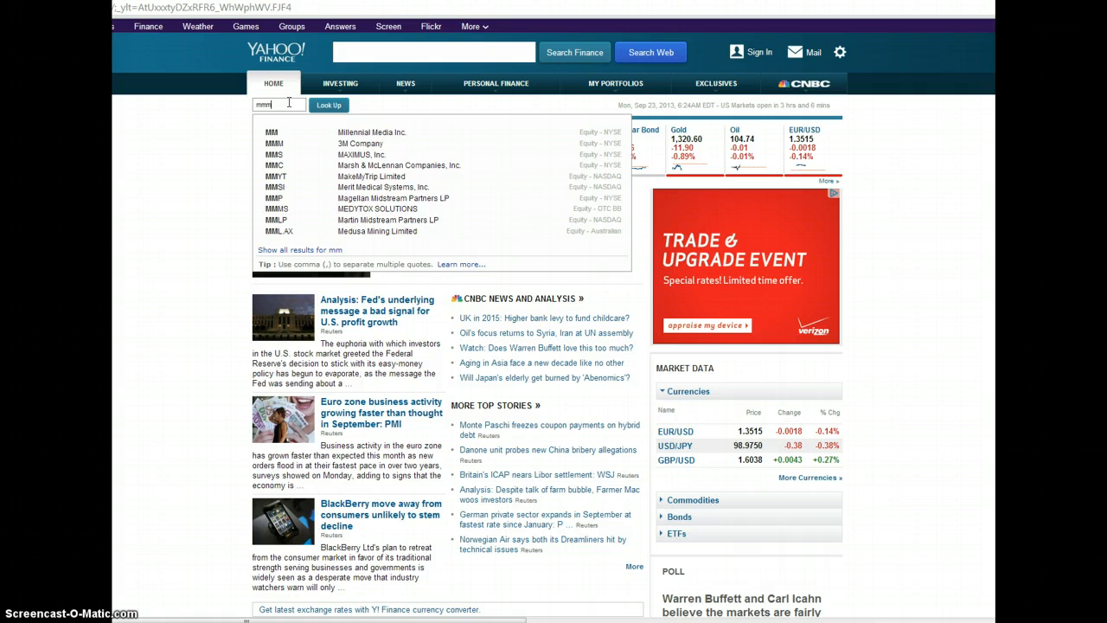
text(m)
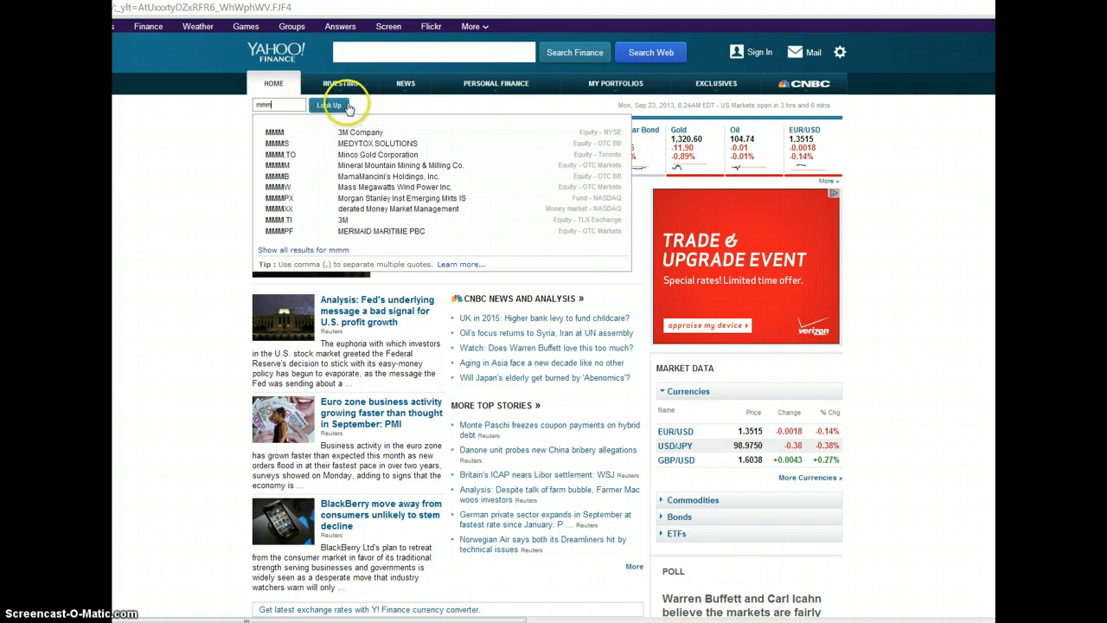
click(327, 106)
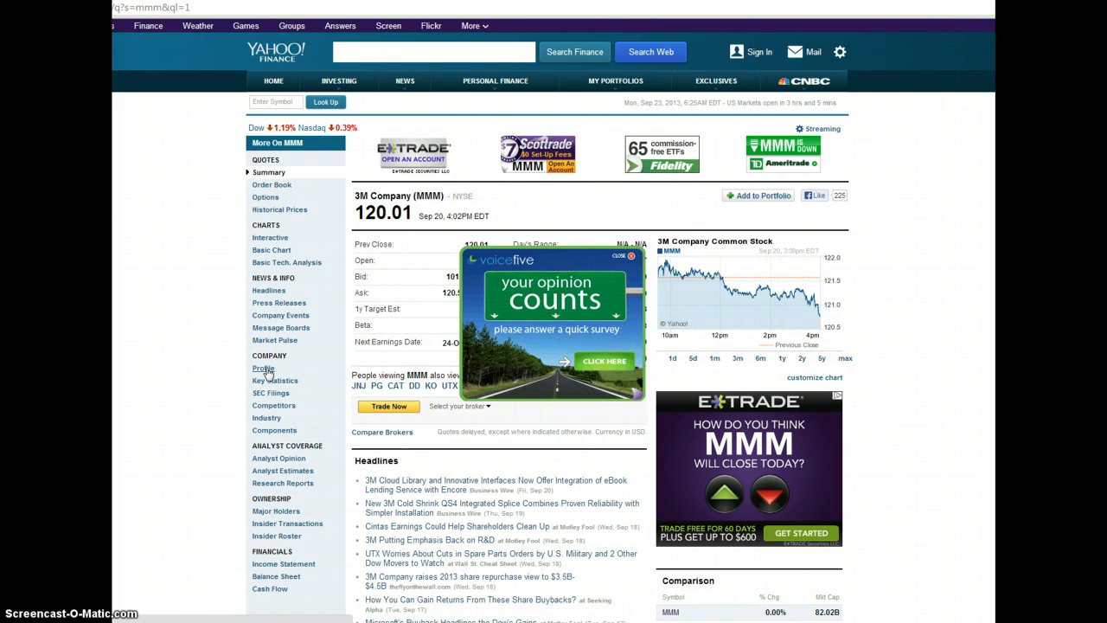
mouse_move(339, 117)
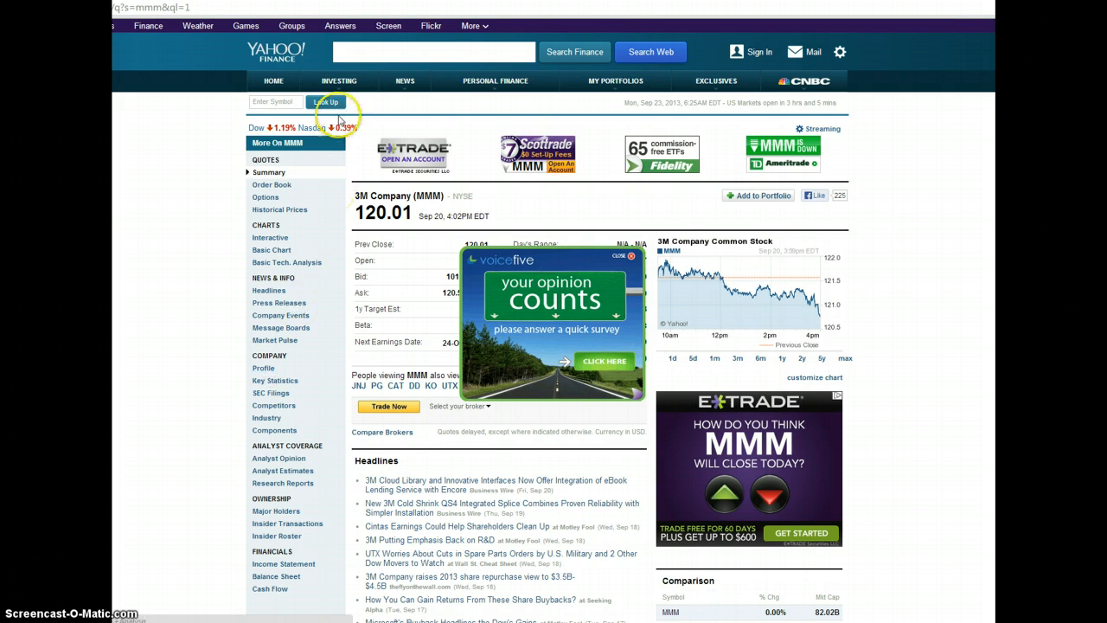
mouse_move(303, 268)
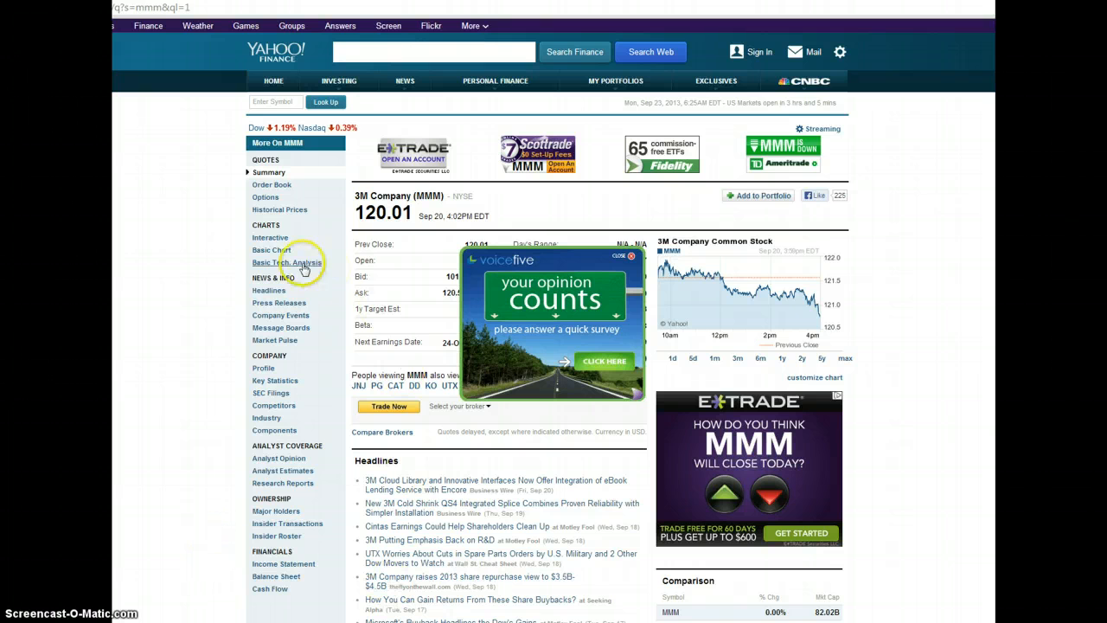
mouse_move(263, 368)
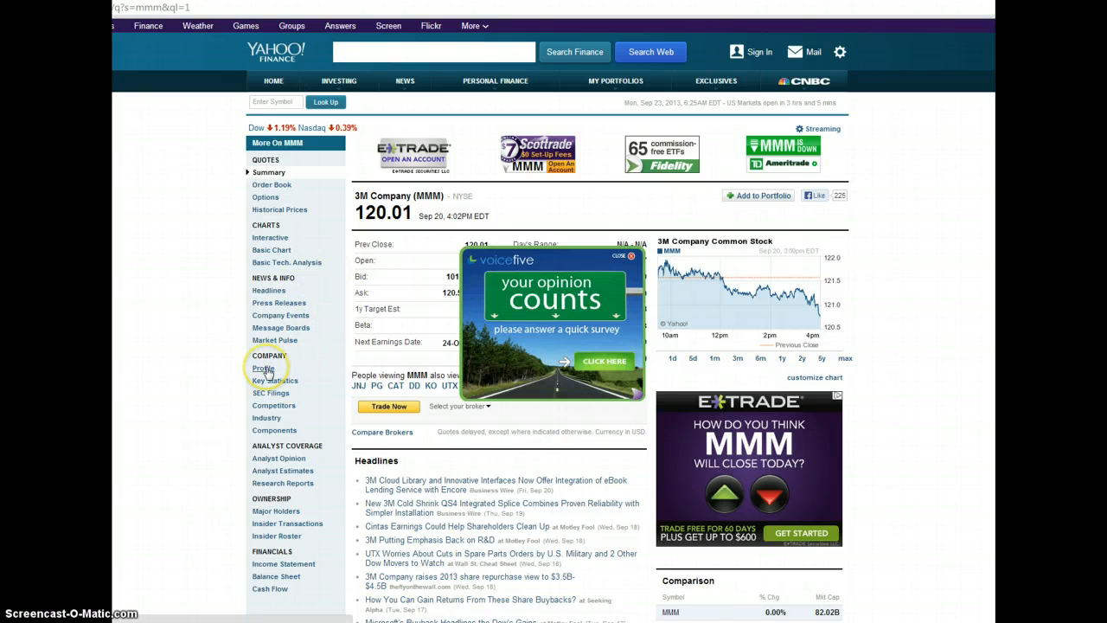
click(263, 370)
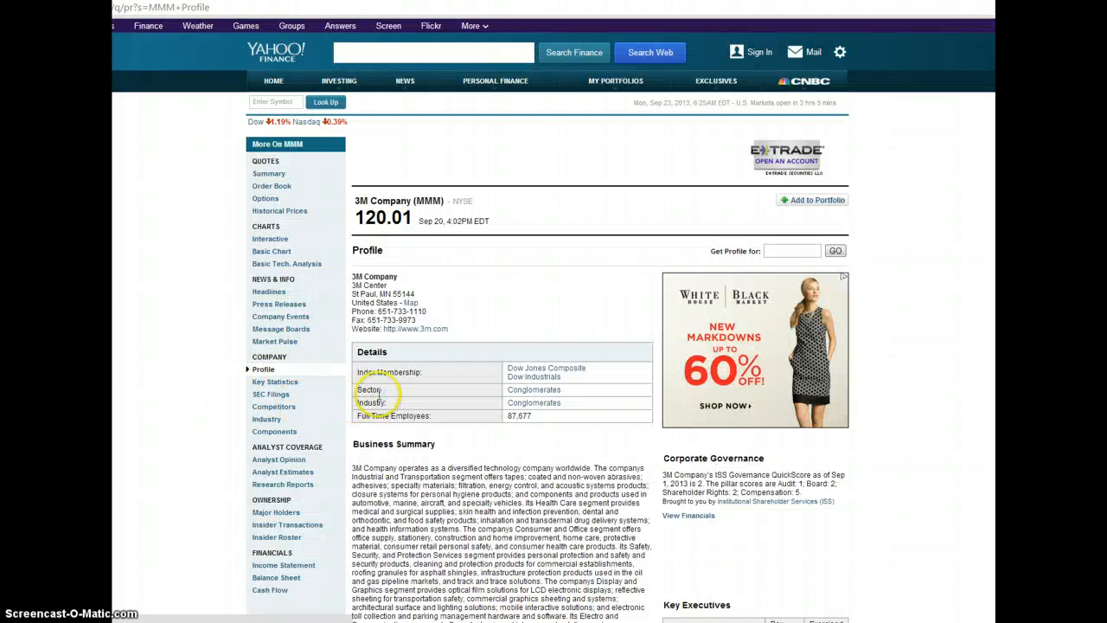
scroll(down, 3)
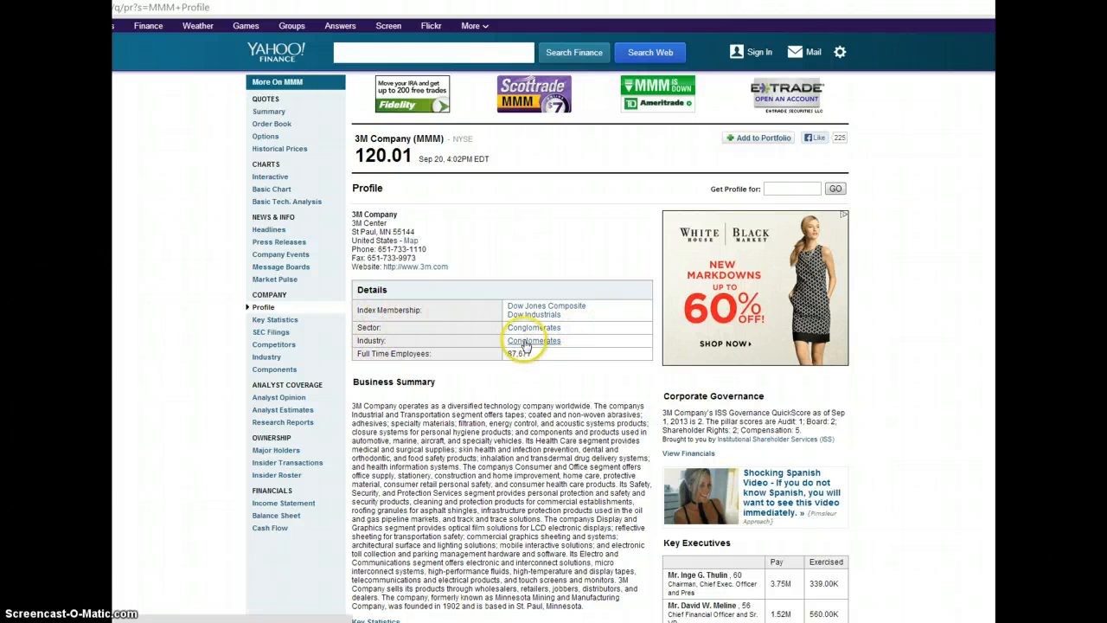
scroll(down, 3)
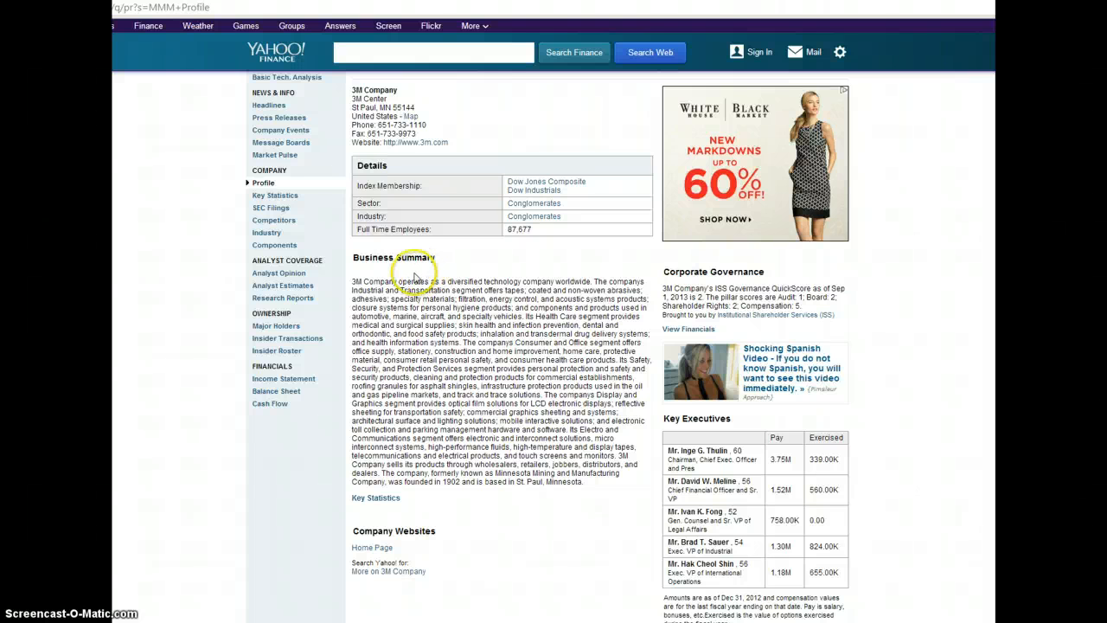
mouse_move(181, 605)
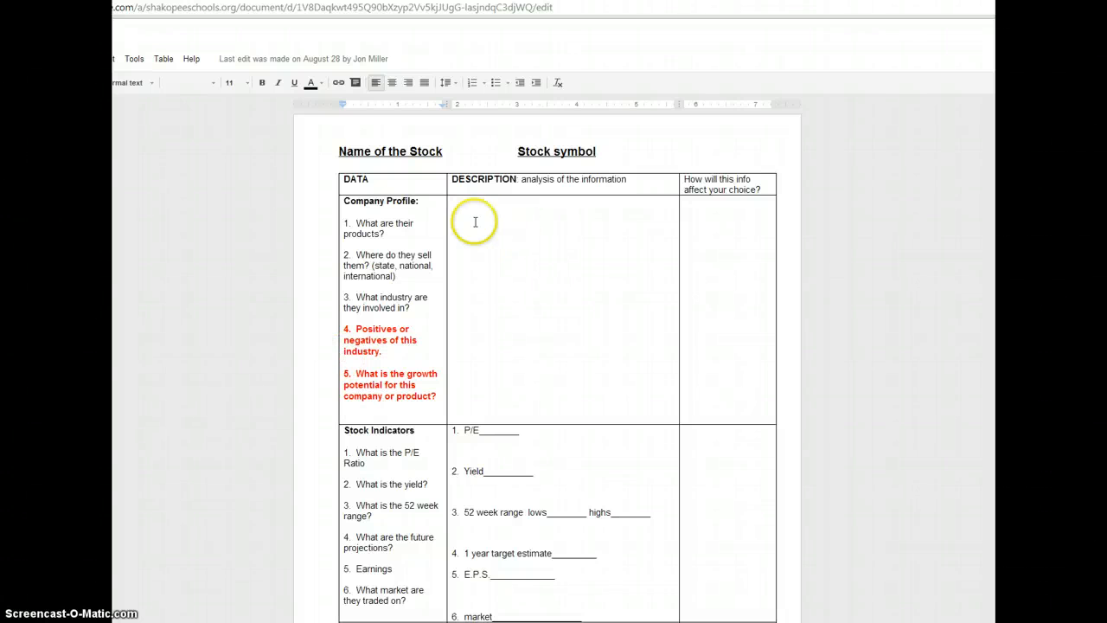
mouse_move(401, 246)
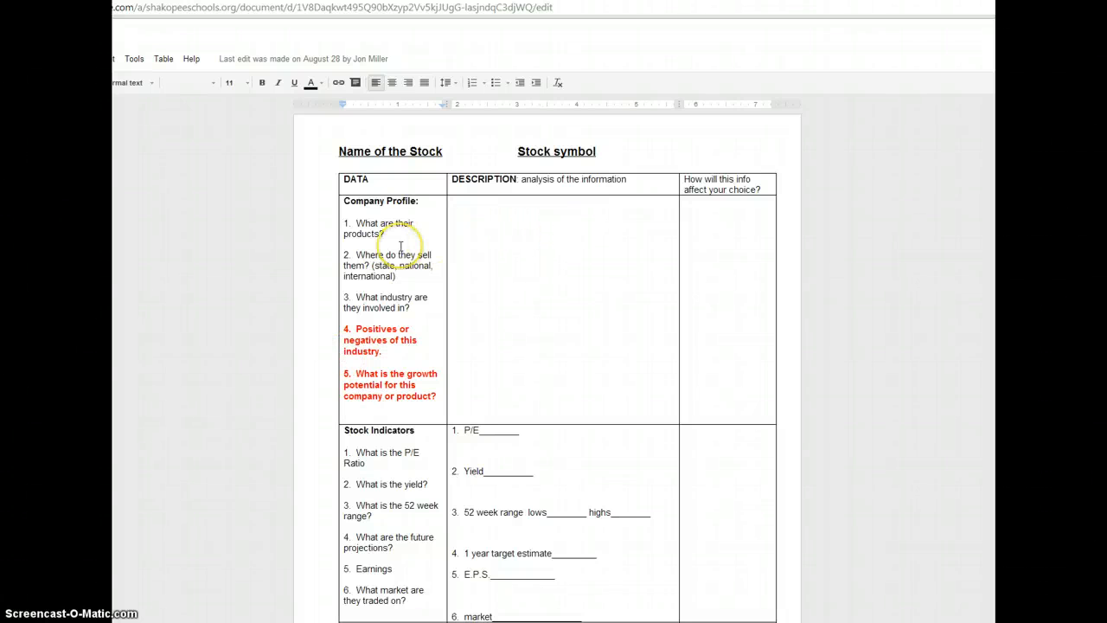
mouse_move(415, 278)
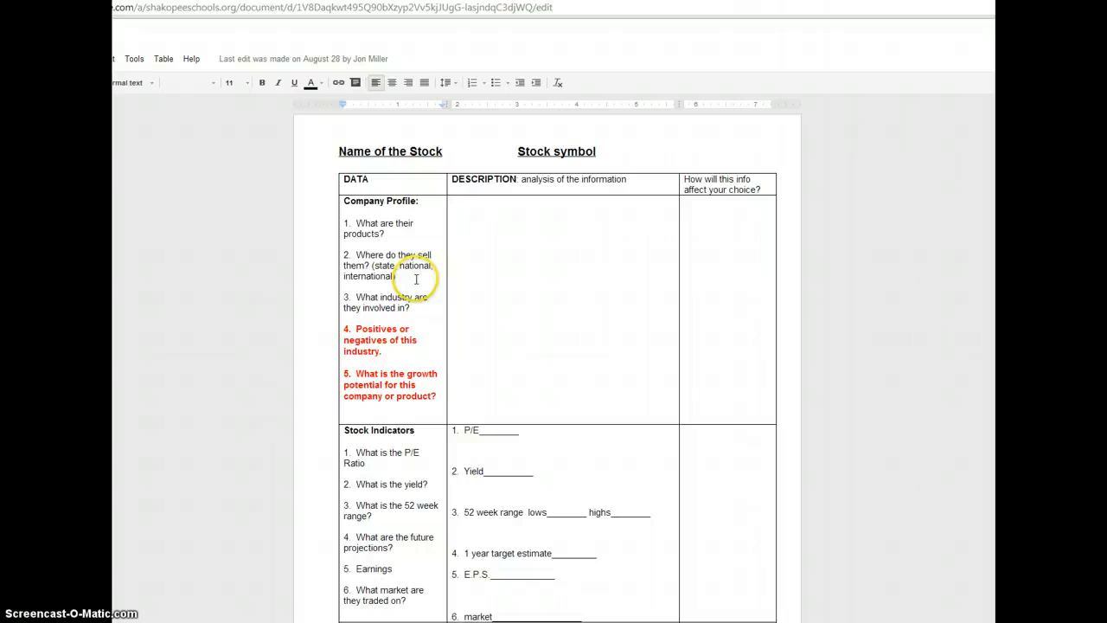
mouse_move(412, 313)
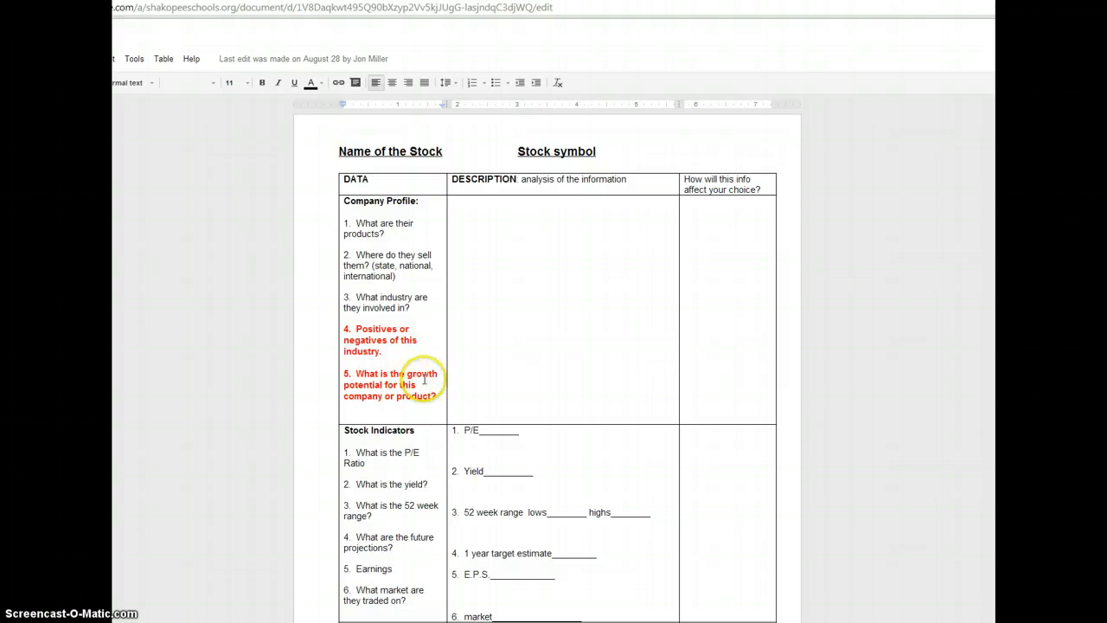
mouse_move(536, 390)
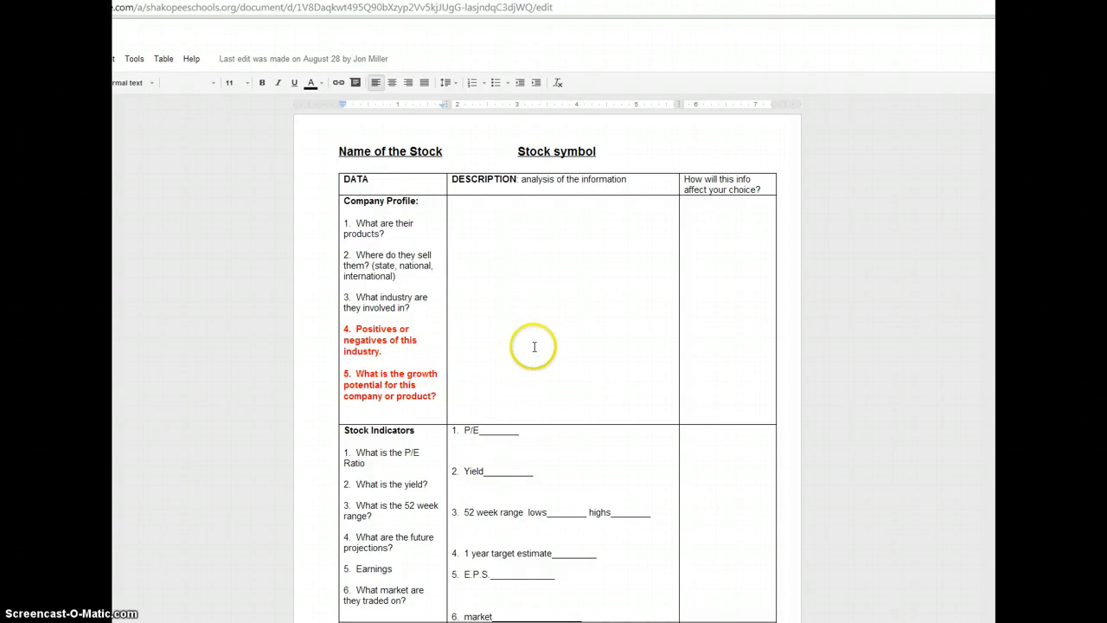
mouse_move(557, 377)
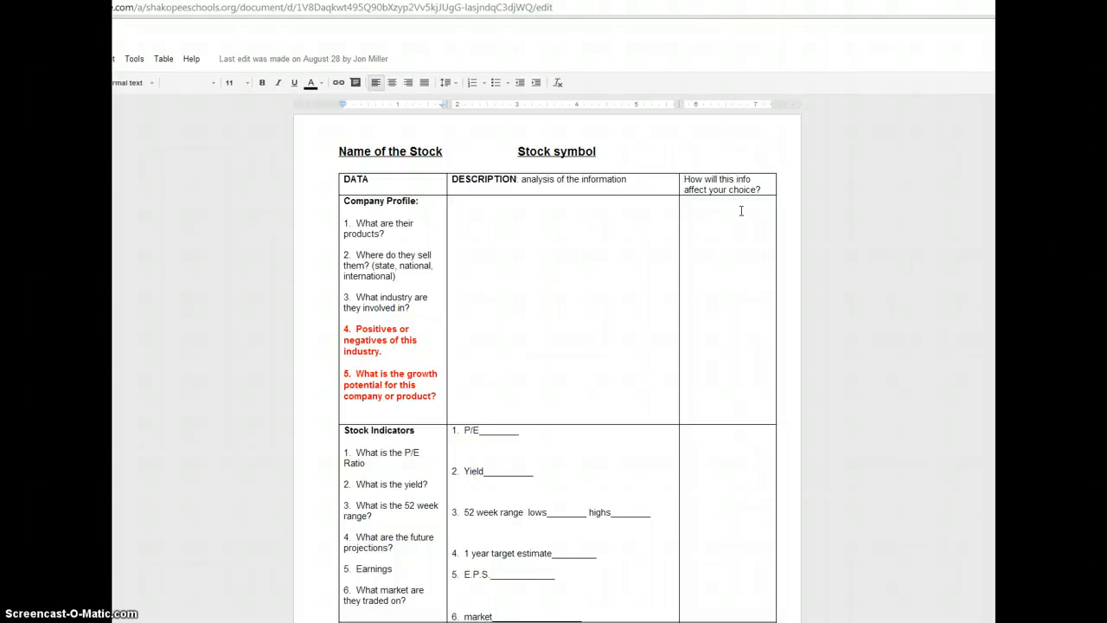
mouse_move(744, 205)
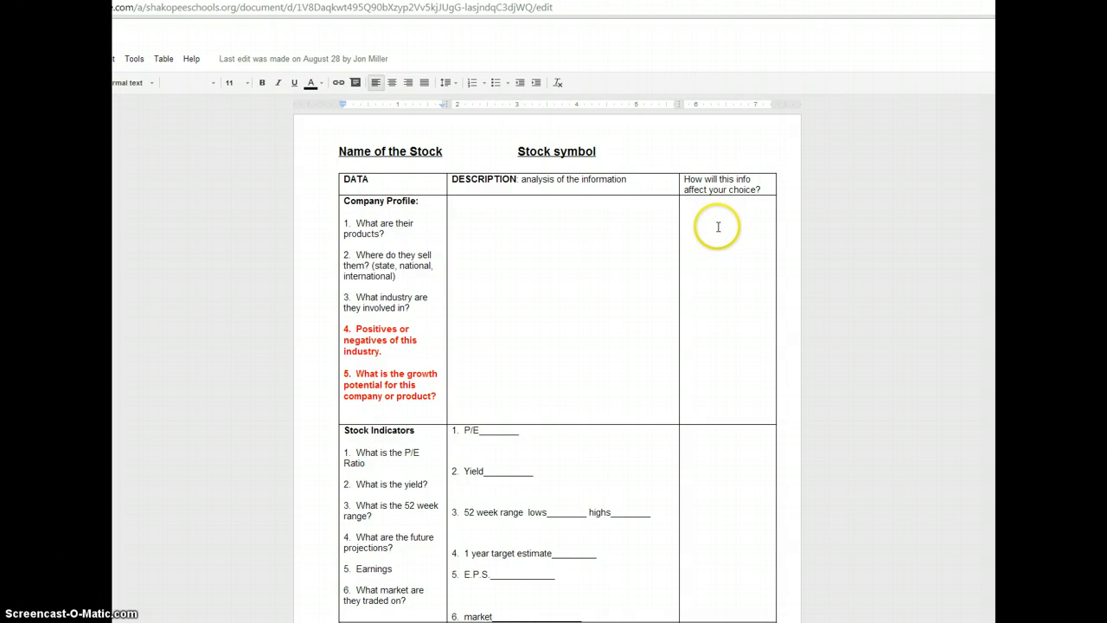
mouse_move(727, 182)
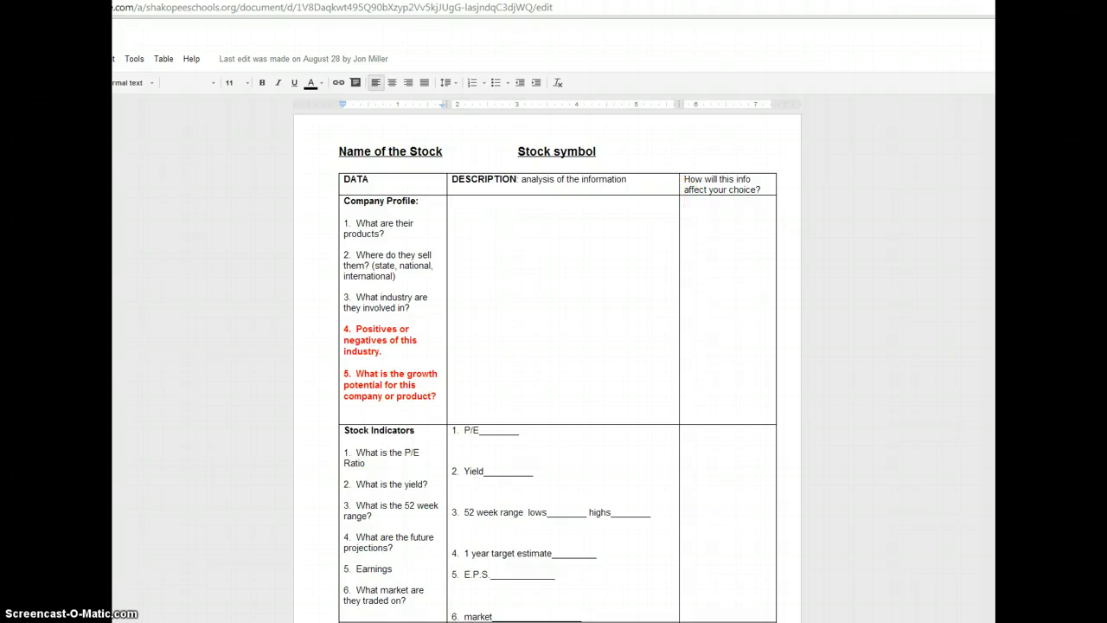
- Scroll the worksheet, then return to 3M's Yahoo Finance profile page
scroll(down, 3)
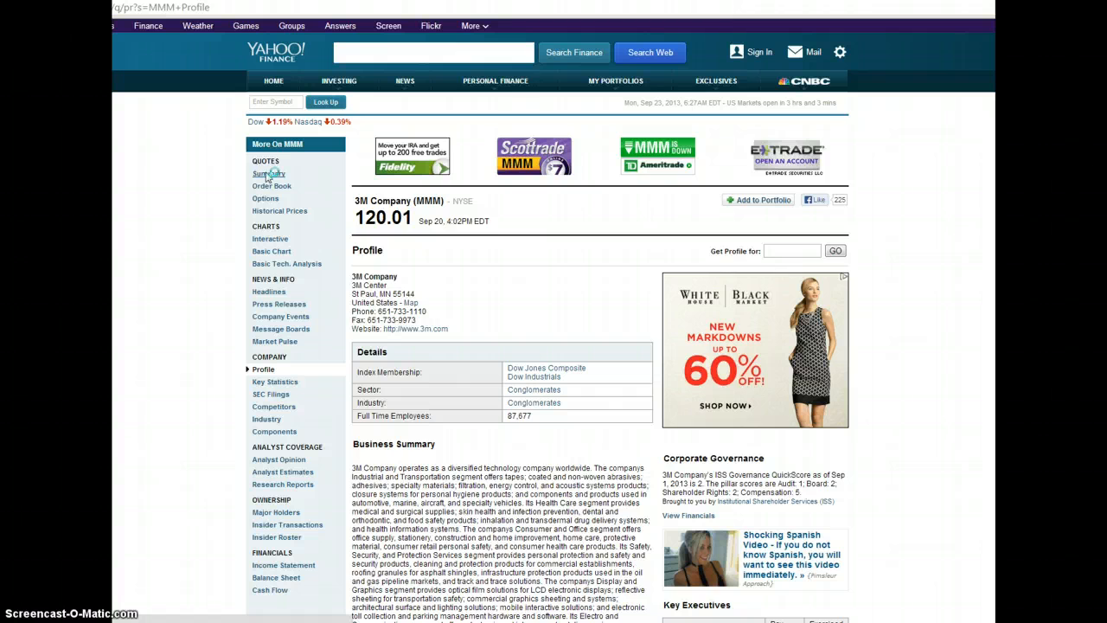
- Return to 3M's quote summary with key statistics and intraday chart
click(268, 172)
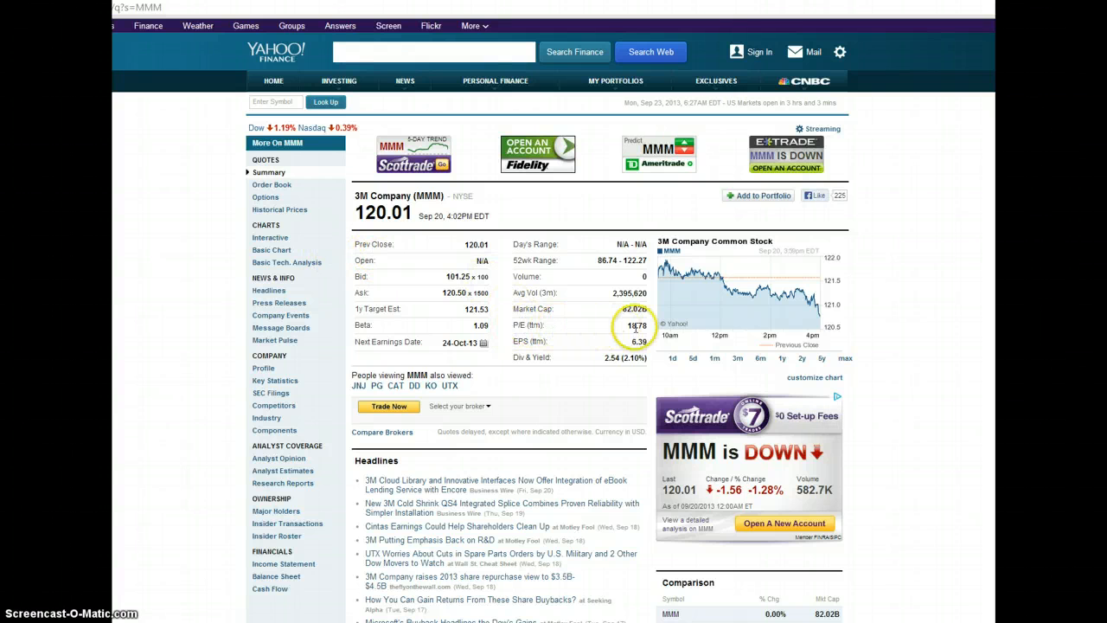
mouse_move(377, 310)
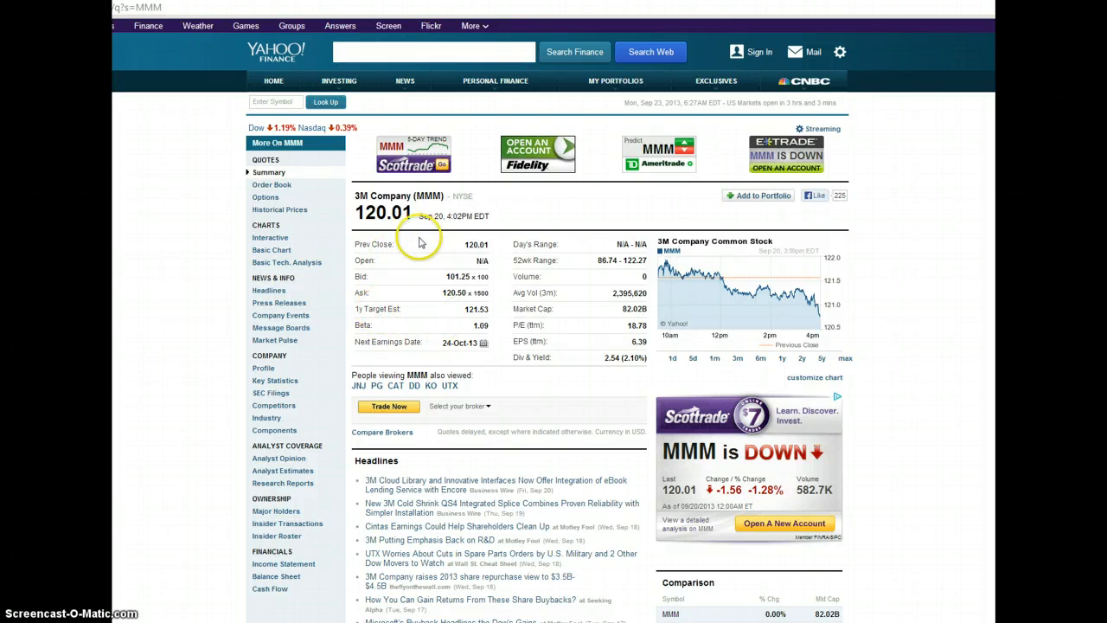
mouse_move(596, 266)
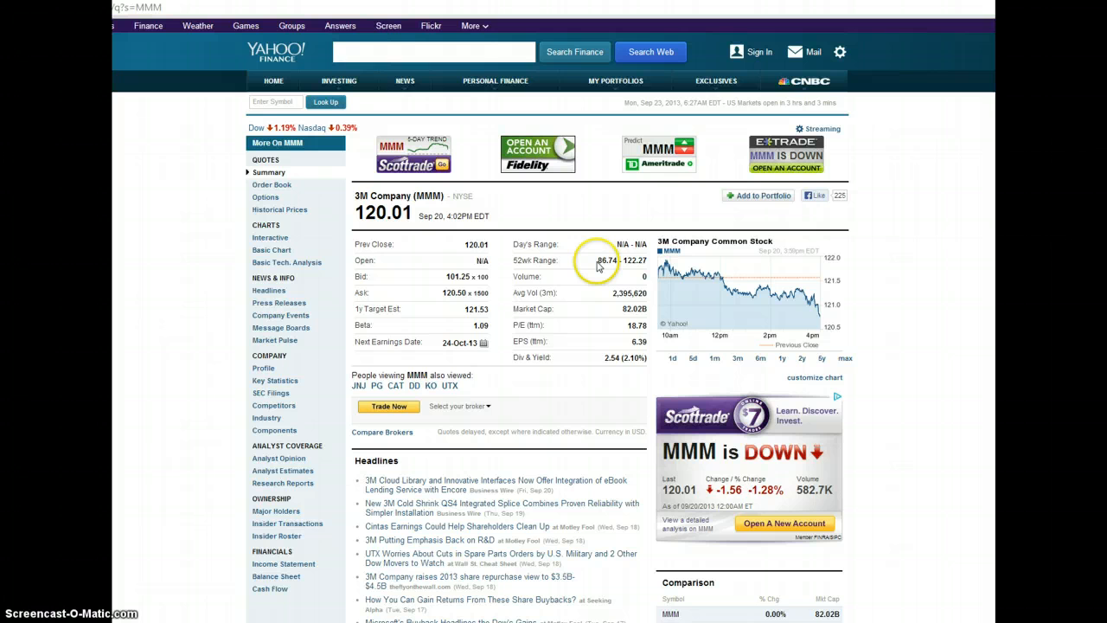
mouse_move(121, 579)
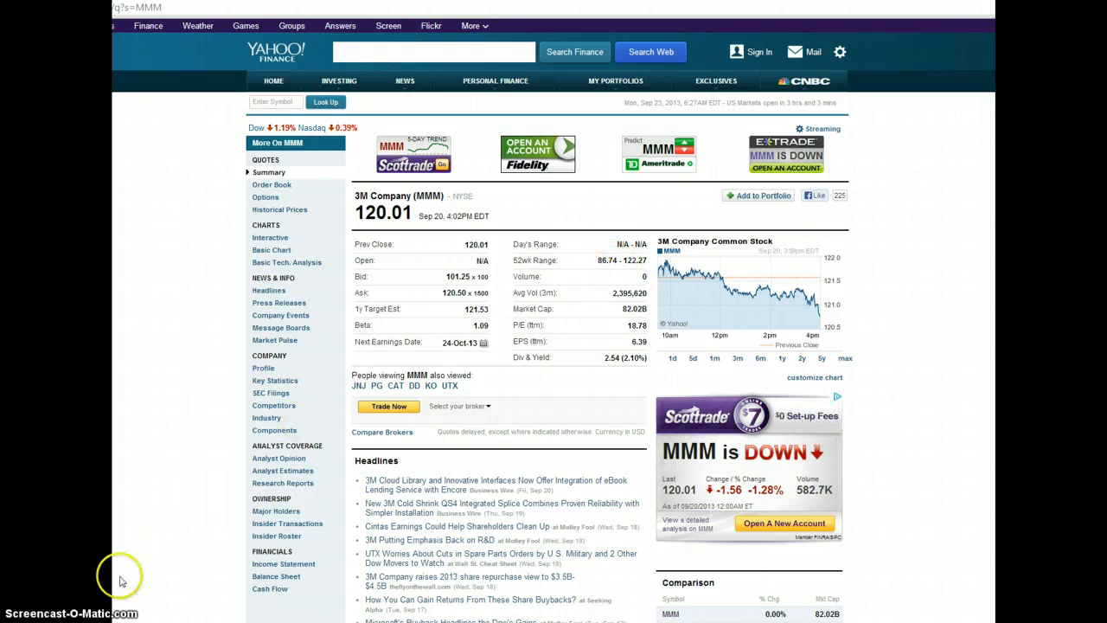
mouse_move(569, 261)
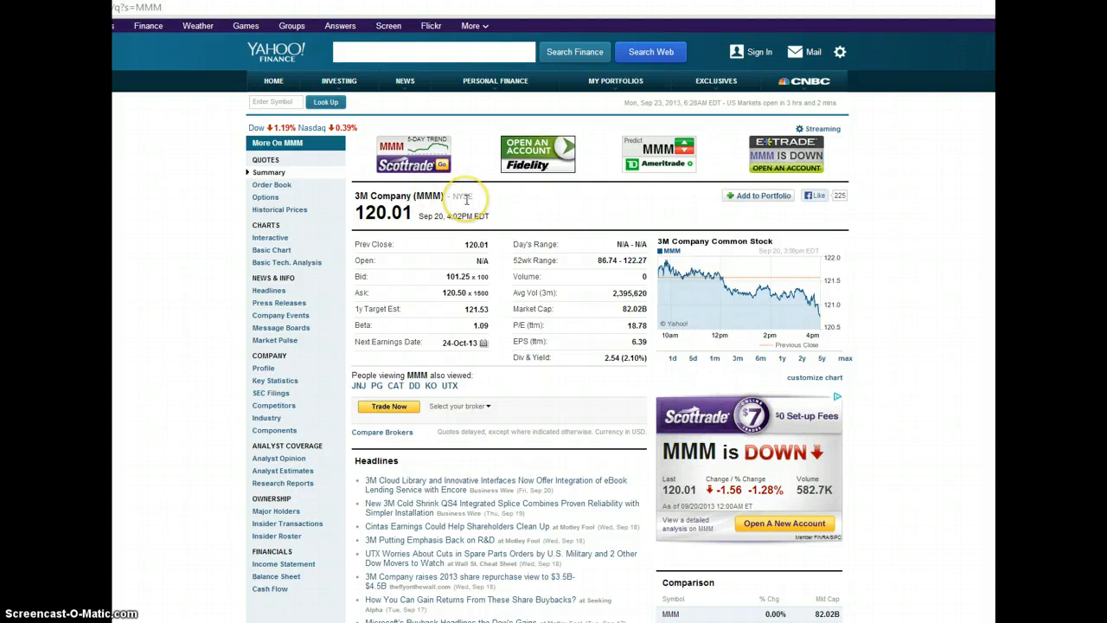
mouse_move(533, 358)
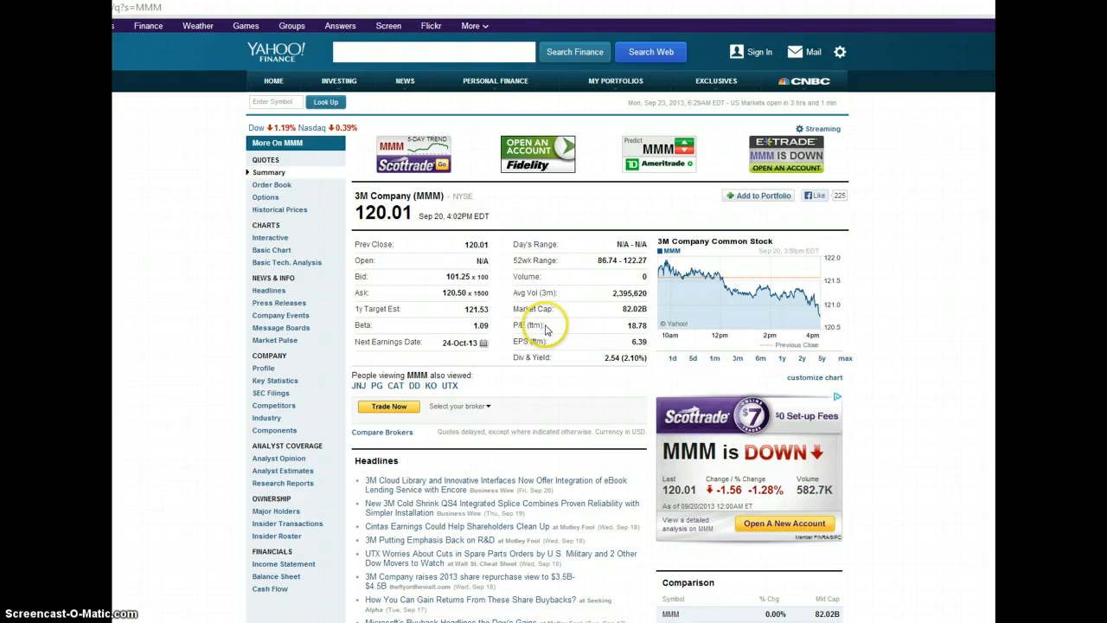
mouse_move(601, 260)
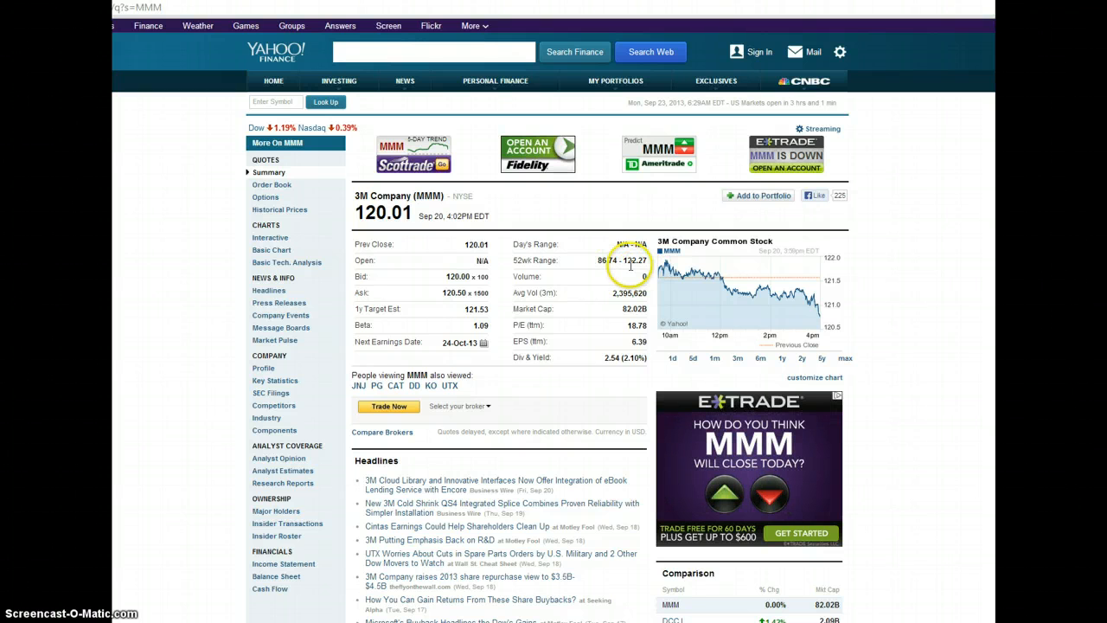
mouse_move(574, 308)
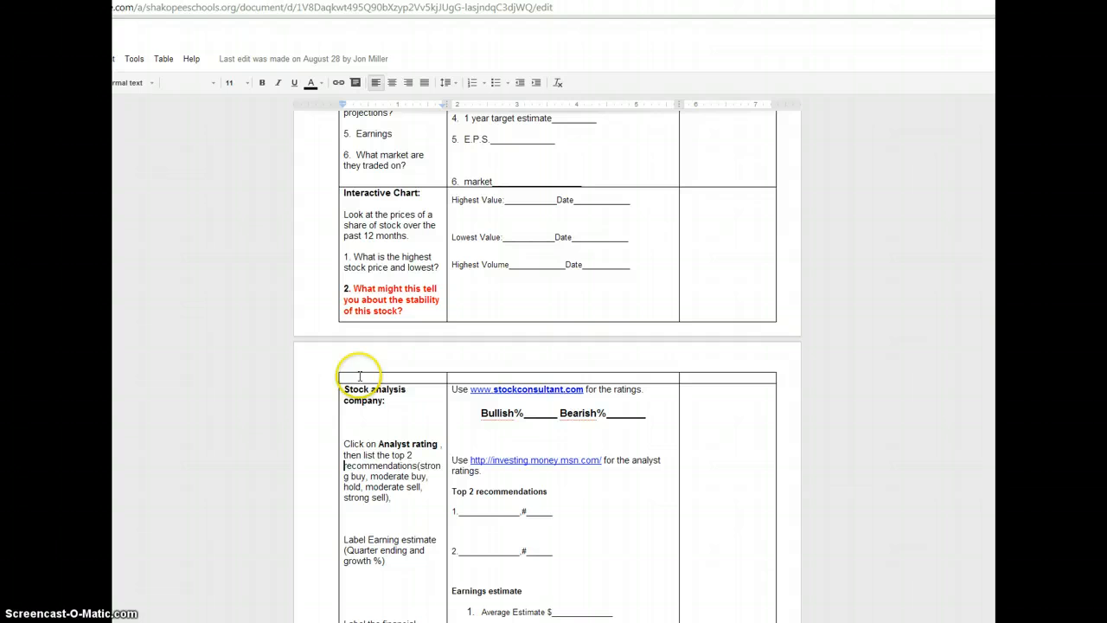
mouse_move(441, 269)
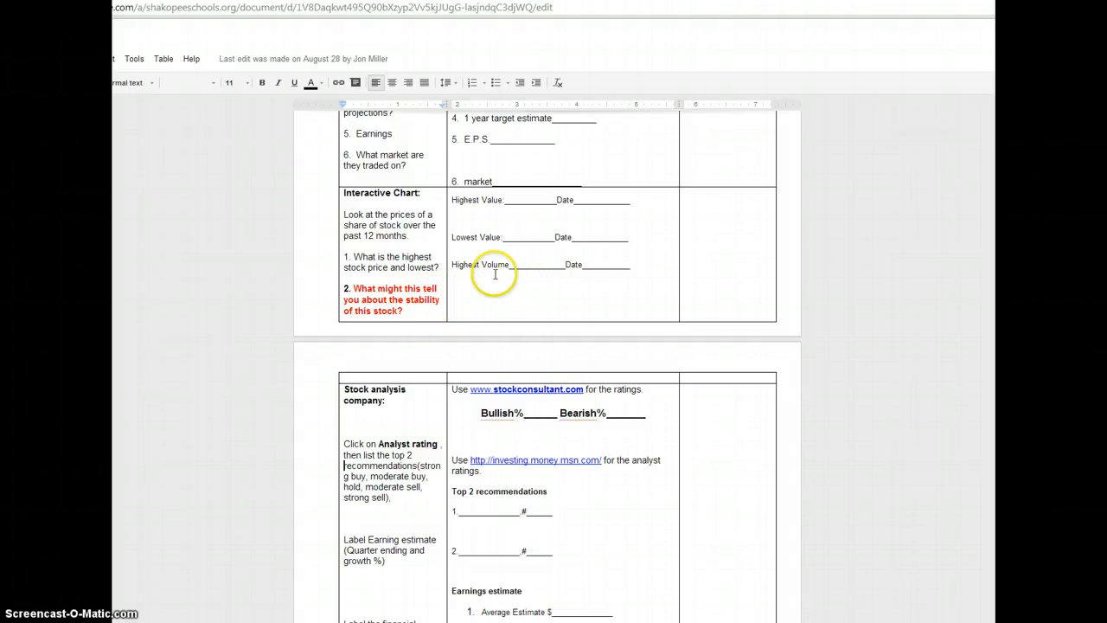
mouse_move(536, 118)
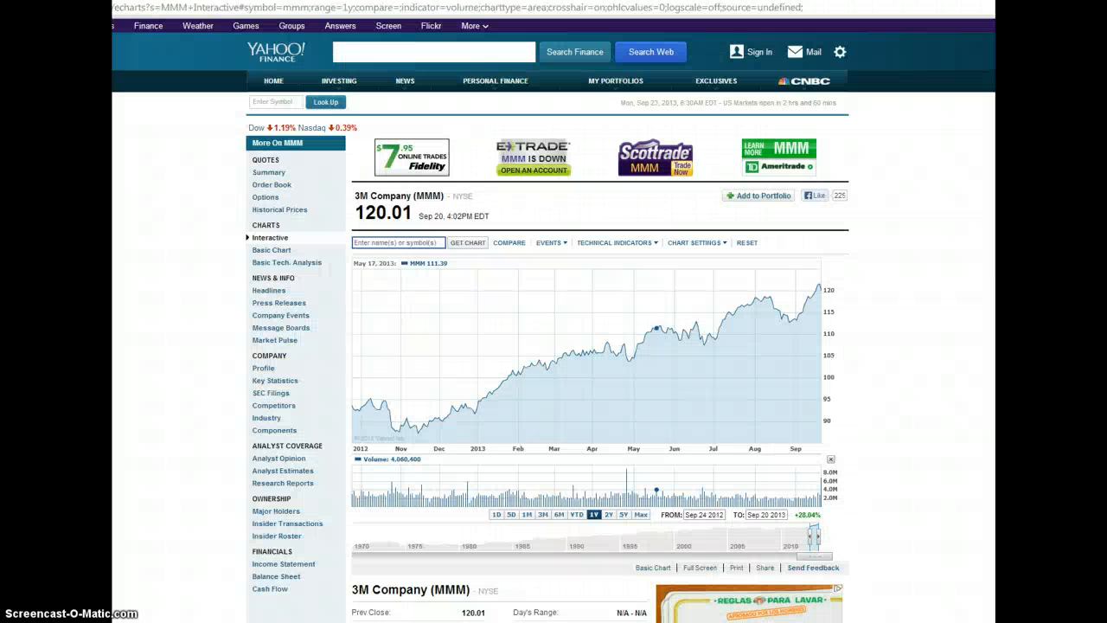
click(495, 81)
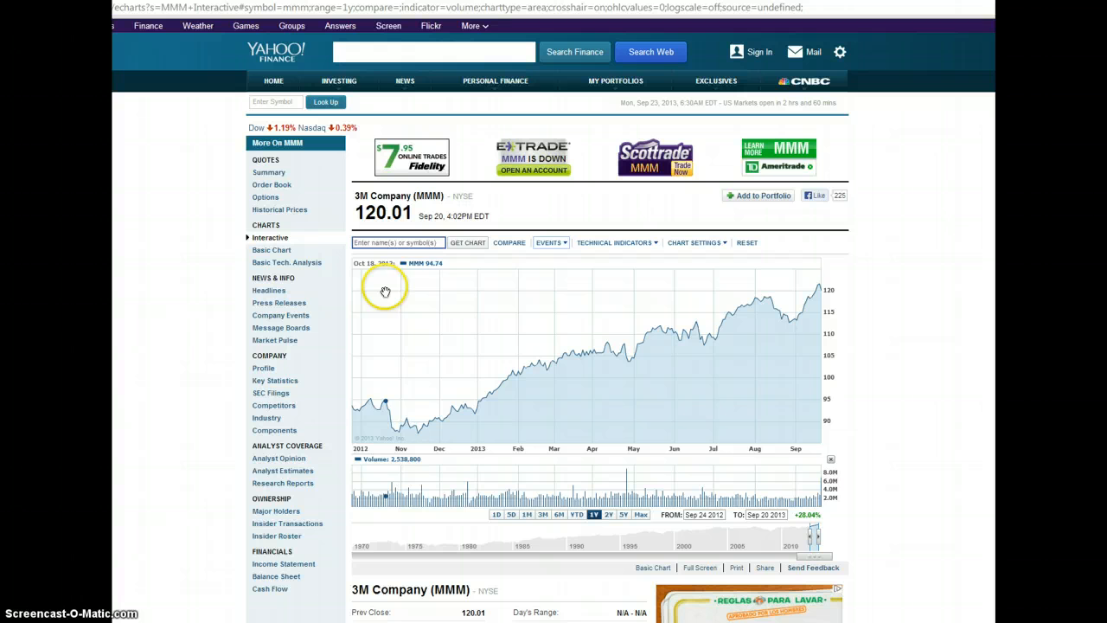
mouse_move(560, 318)
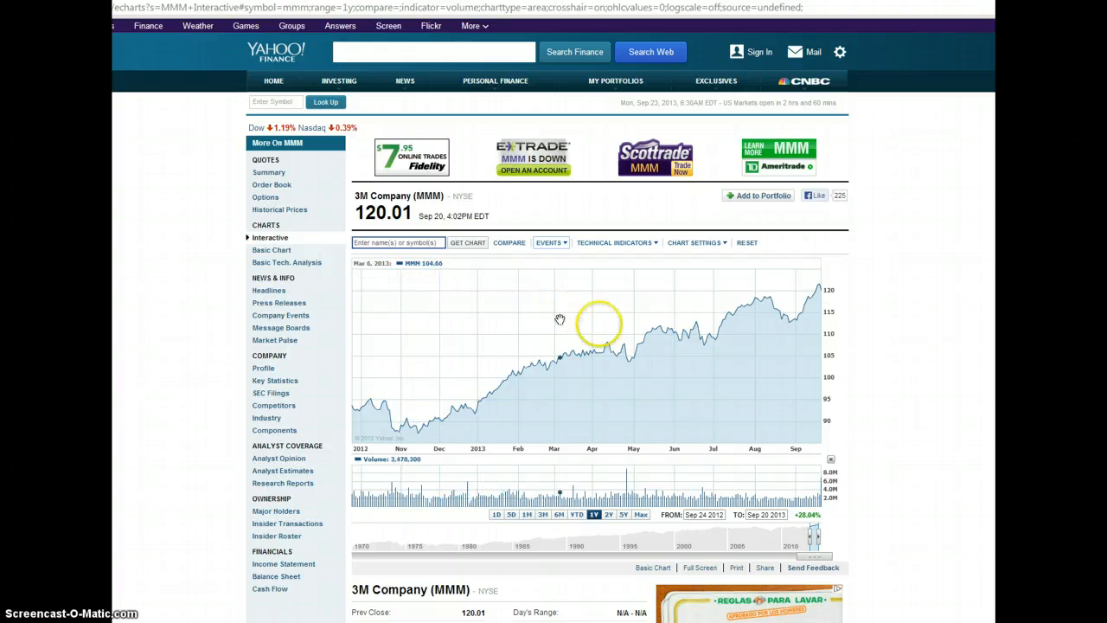
mouse_move(619, 332)
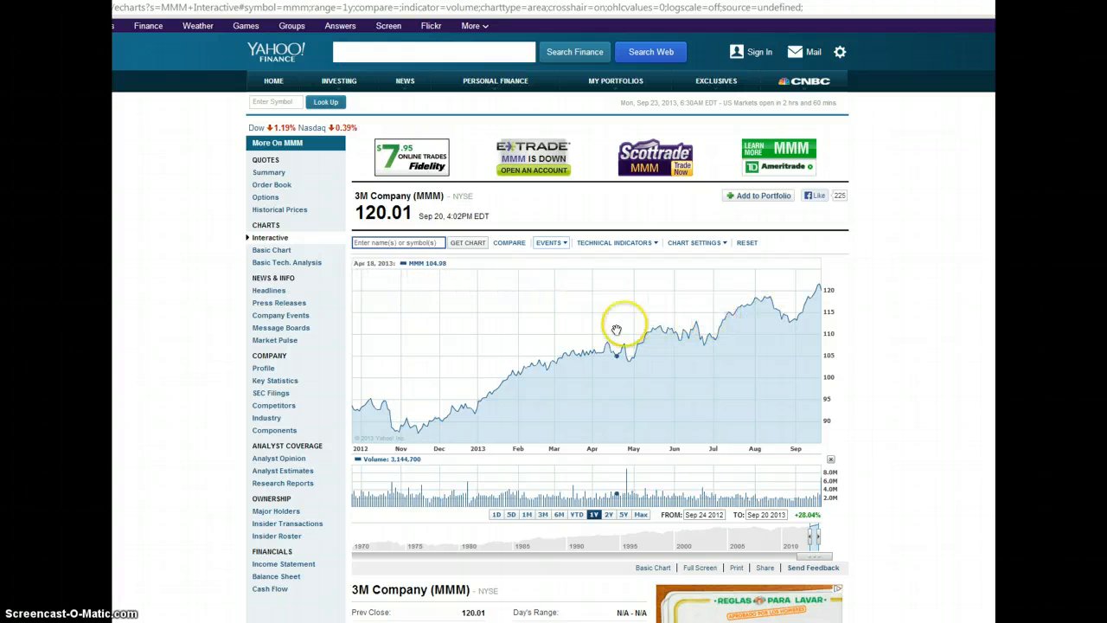
scroll(down, 3)
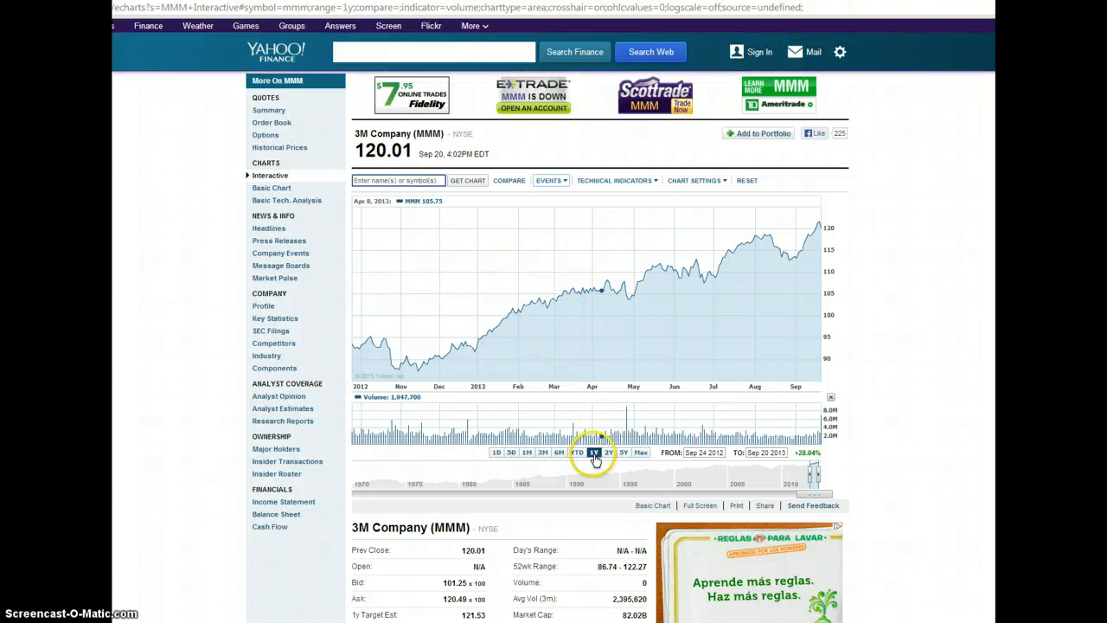
click(595, 451)
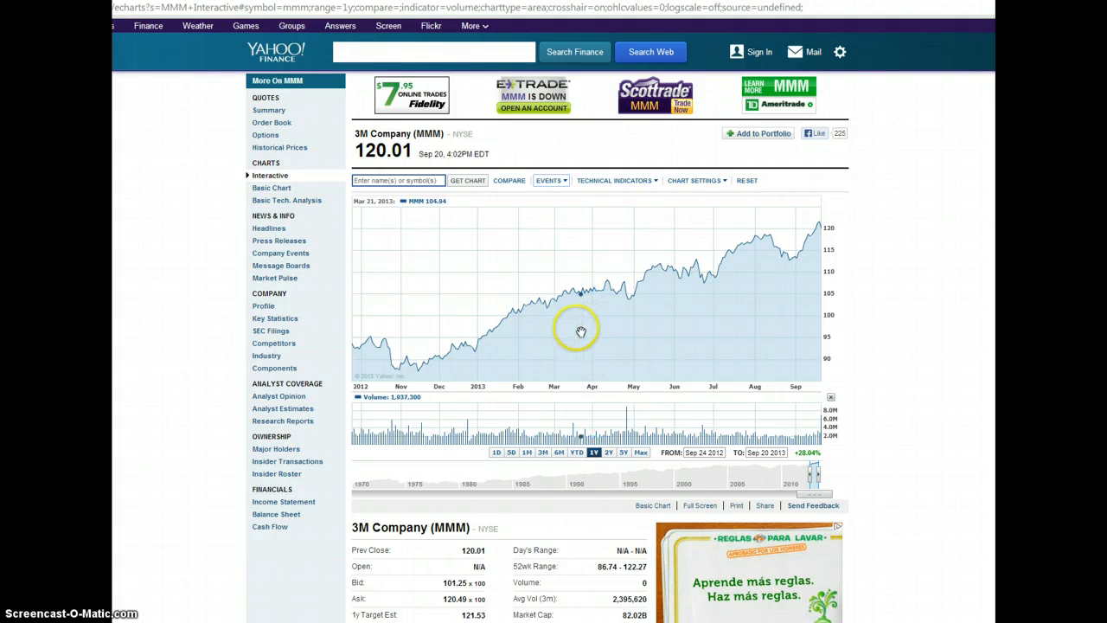
mouse_move(432, 356)
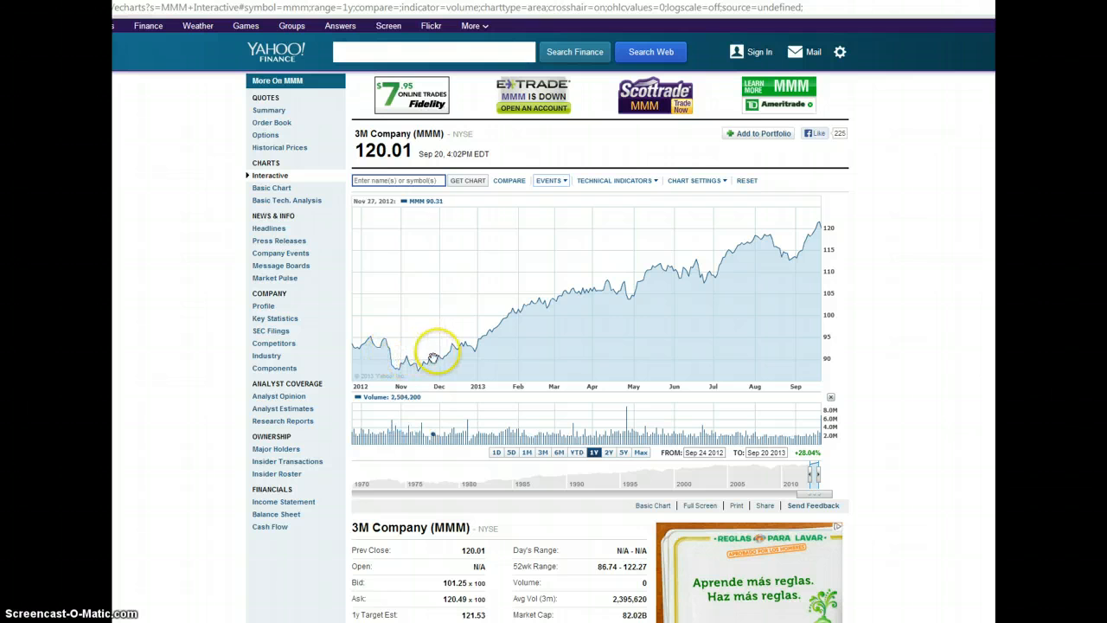
mouse_move(747, 301)
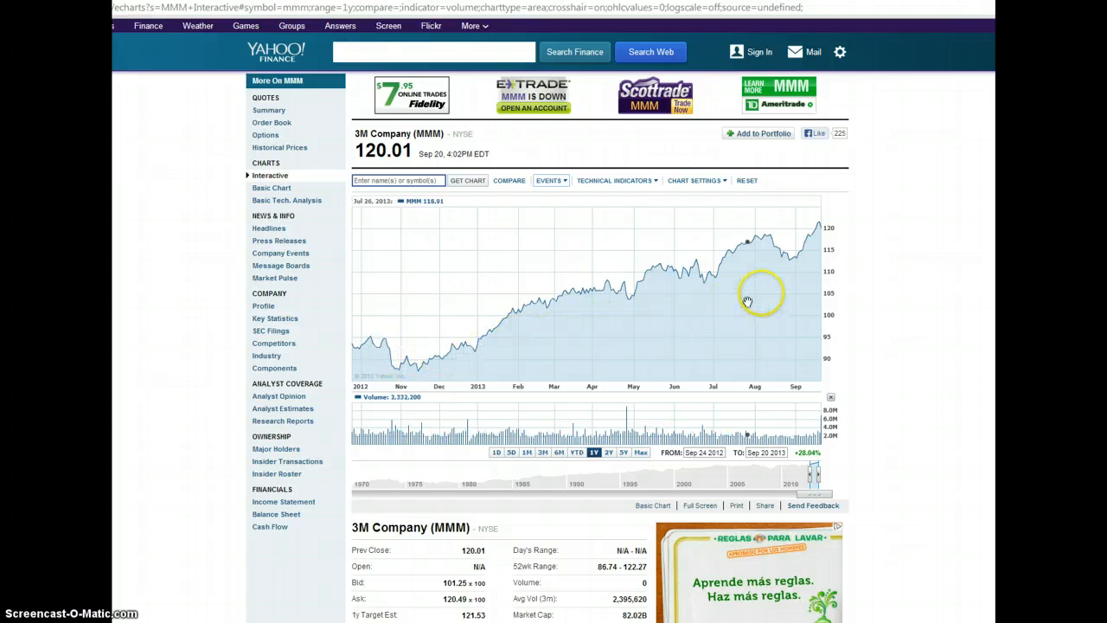
mouse_move(809, 291)
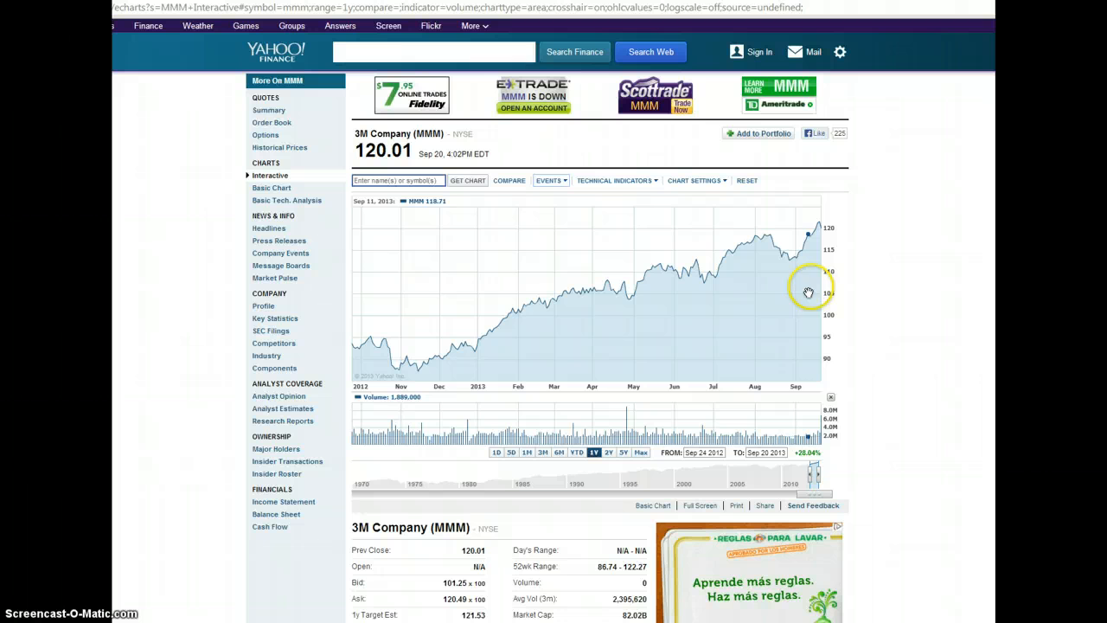
mouse_move(655, 306)
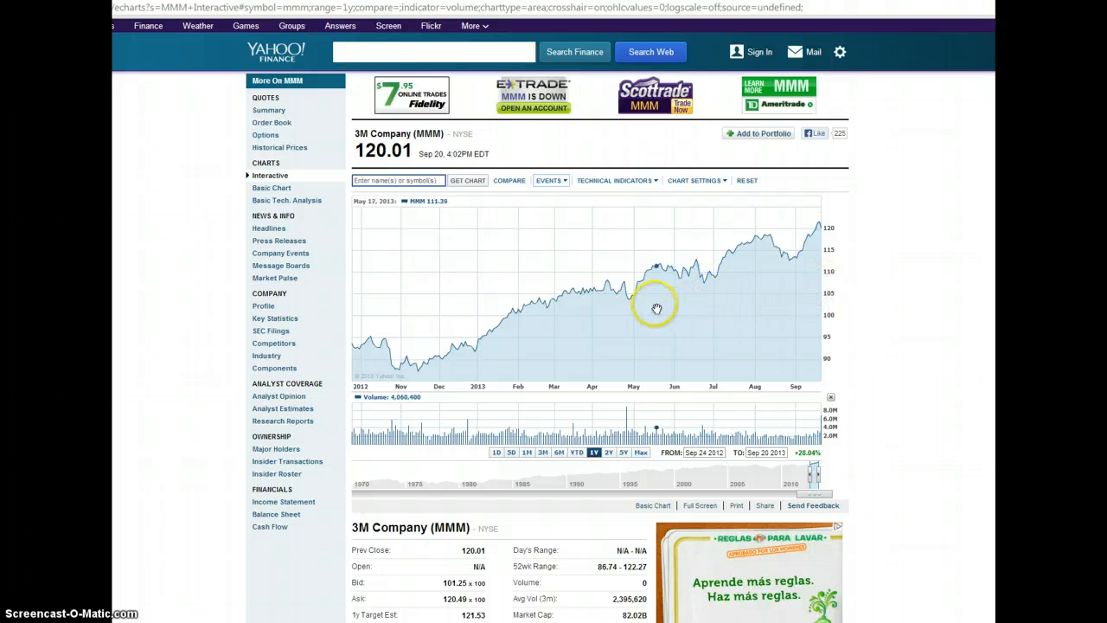
mouse_move(482, 328)
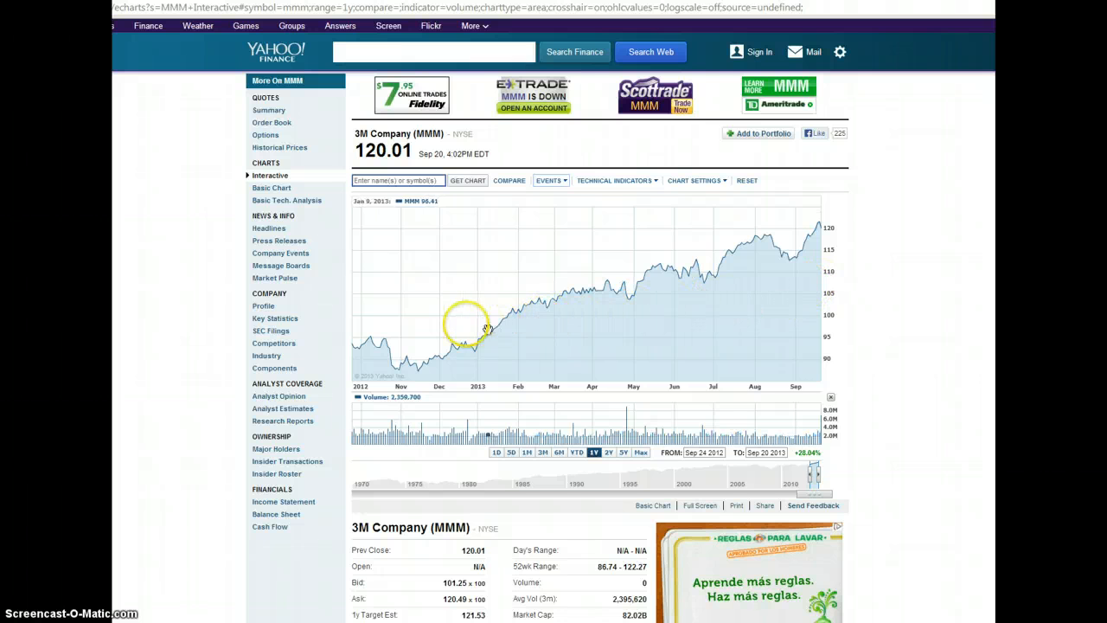
mouse_move(387, 332)
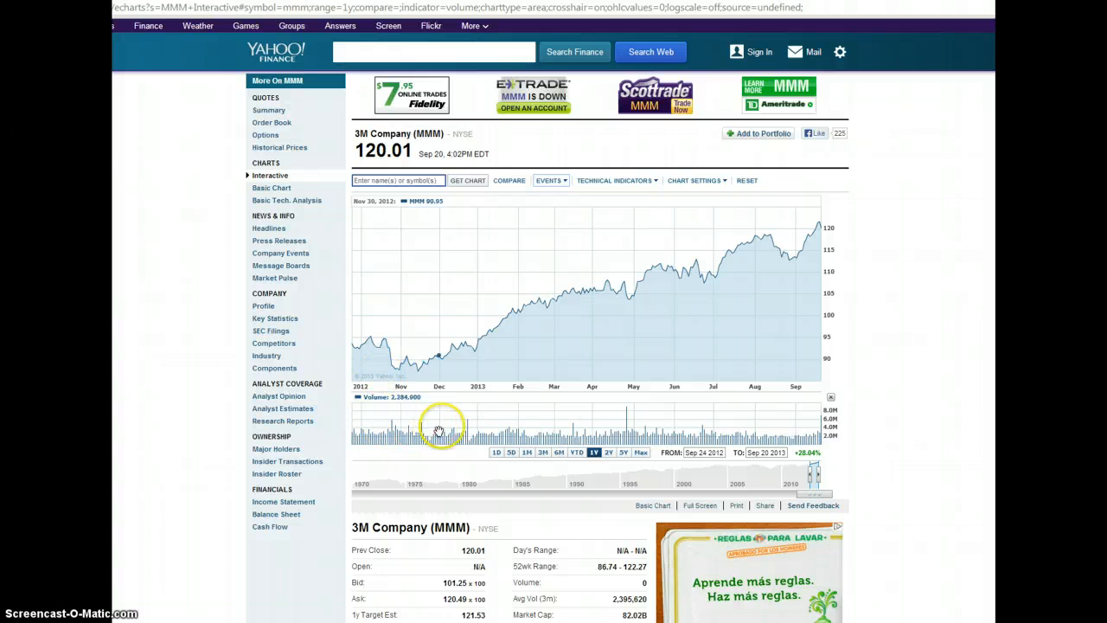
mouse_move(522, 428)
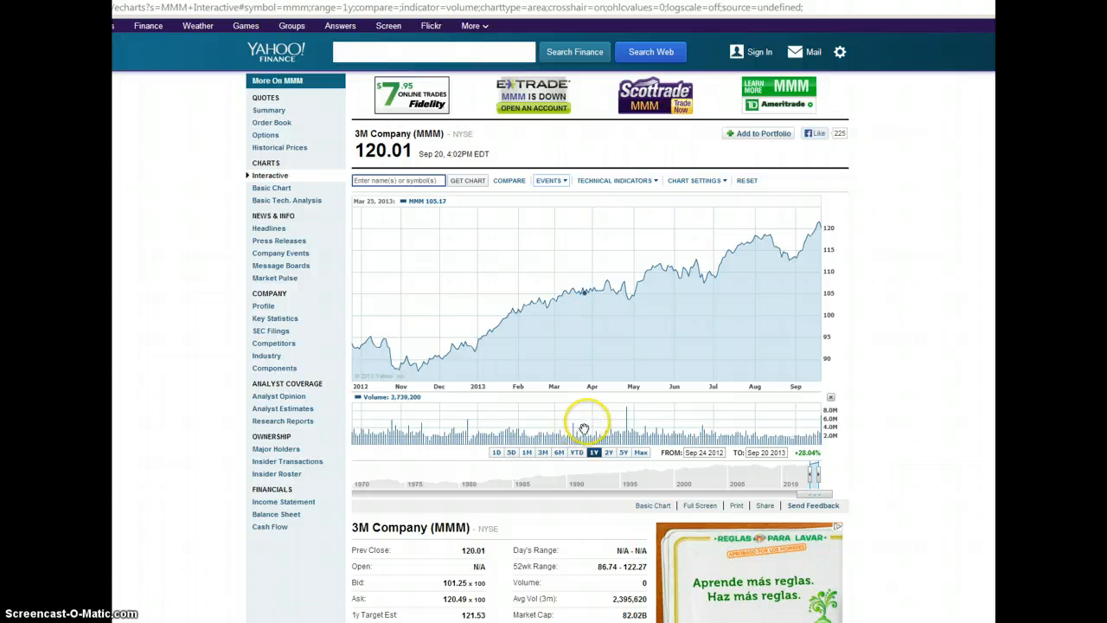
mouse_move(608, 422)
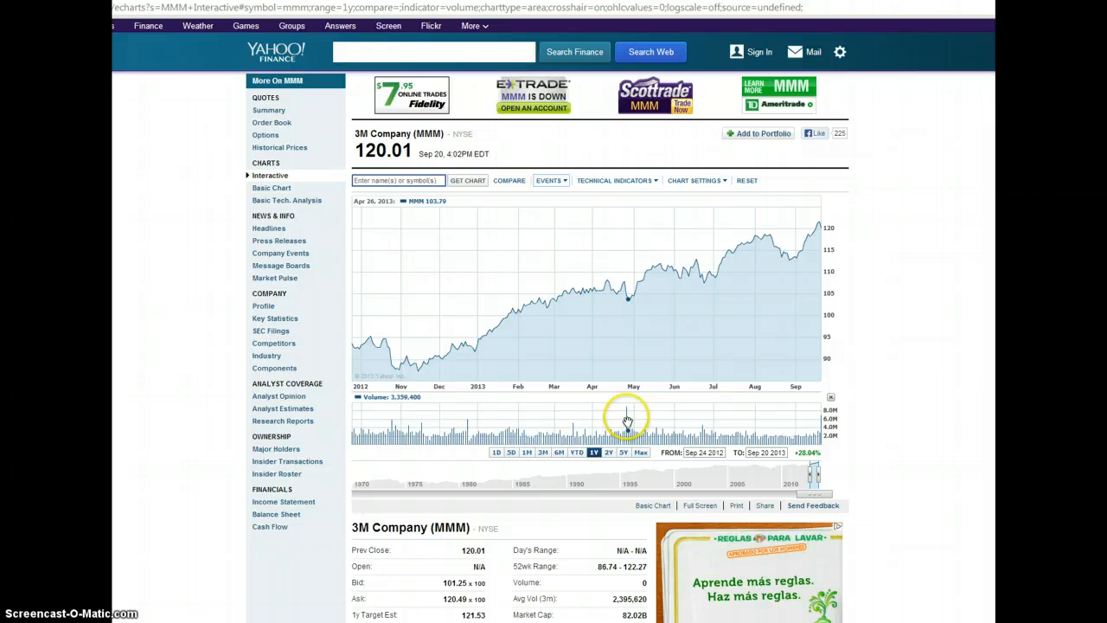
mouse_move(625, 422)
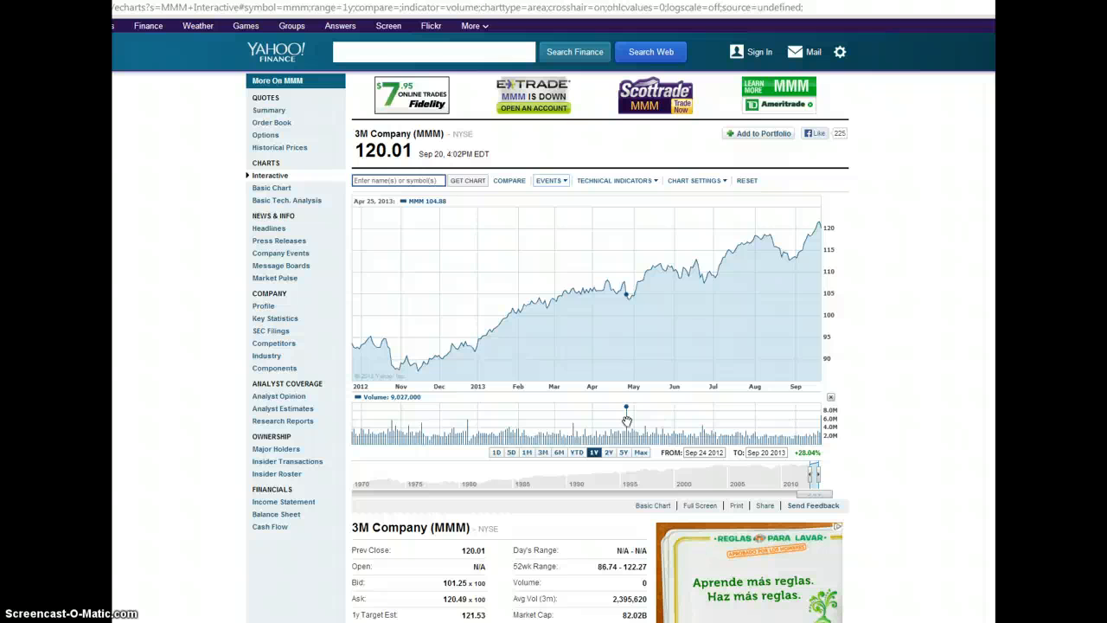
mouse_move(623, 421)
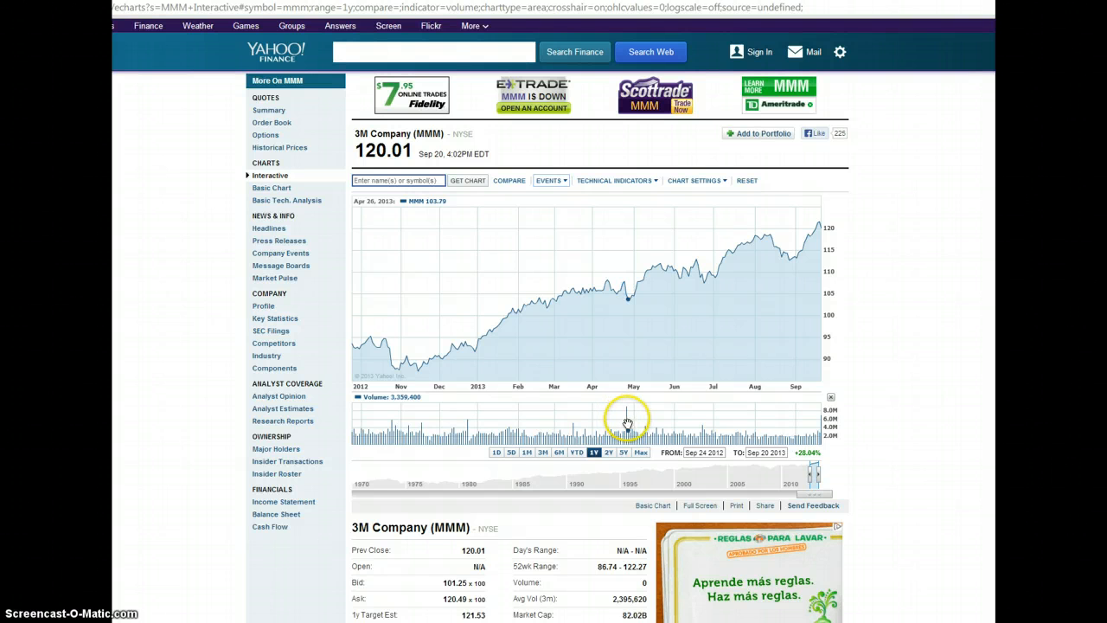
mouse_move(626, 422)
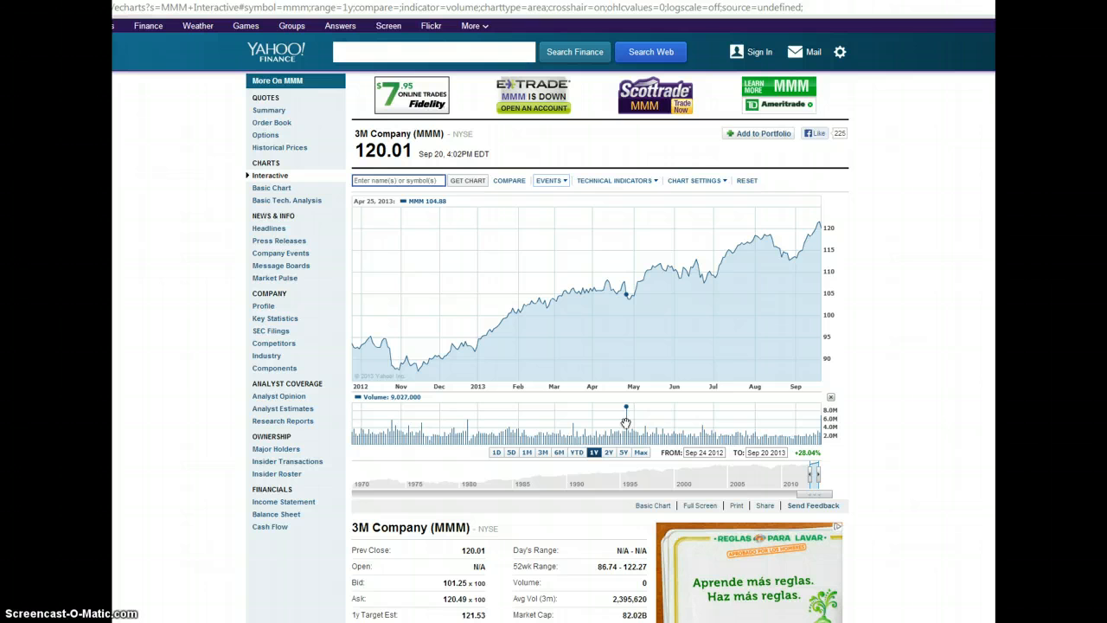
mouse_move(619, 420)
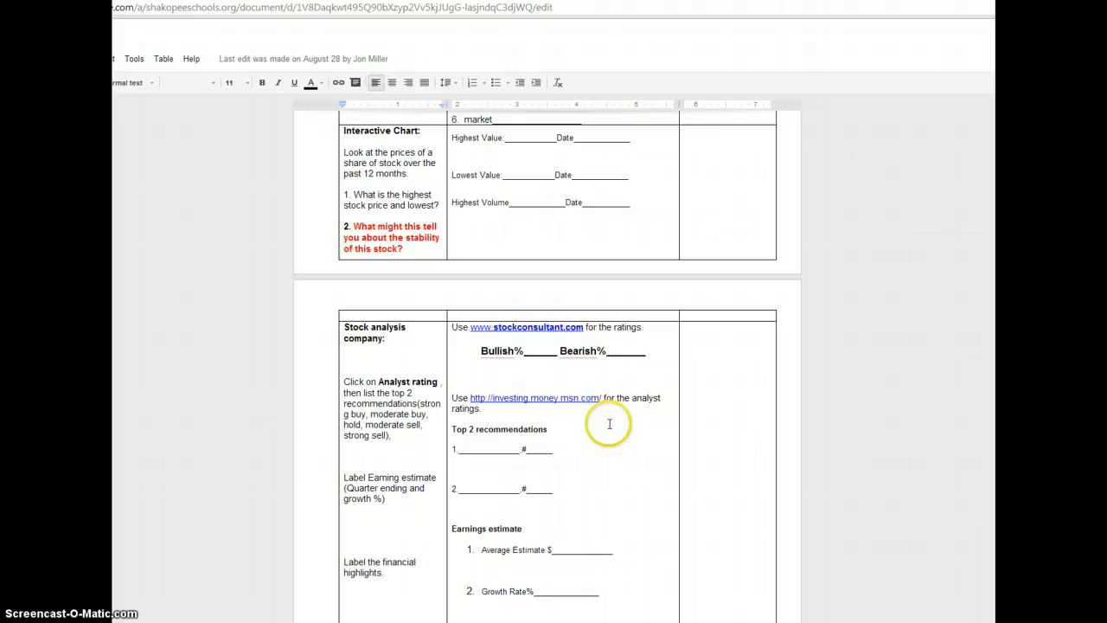
mouse_move(602, 321)
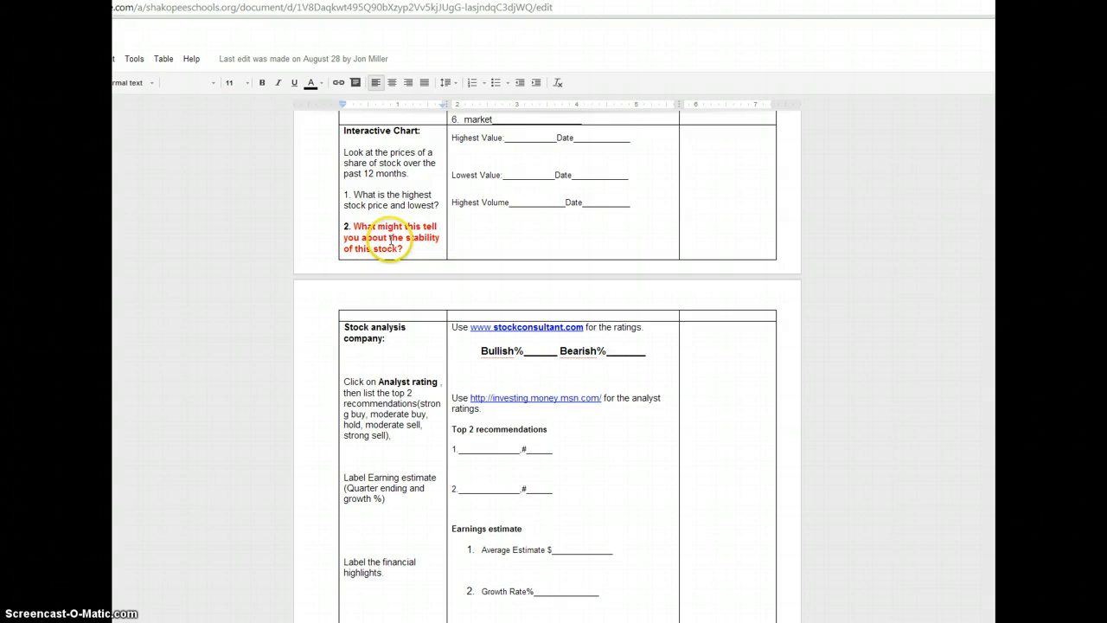
mouse_move(498, 273)
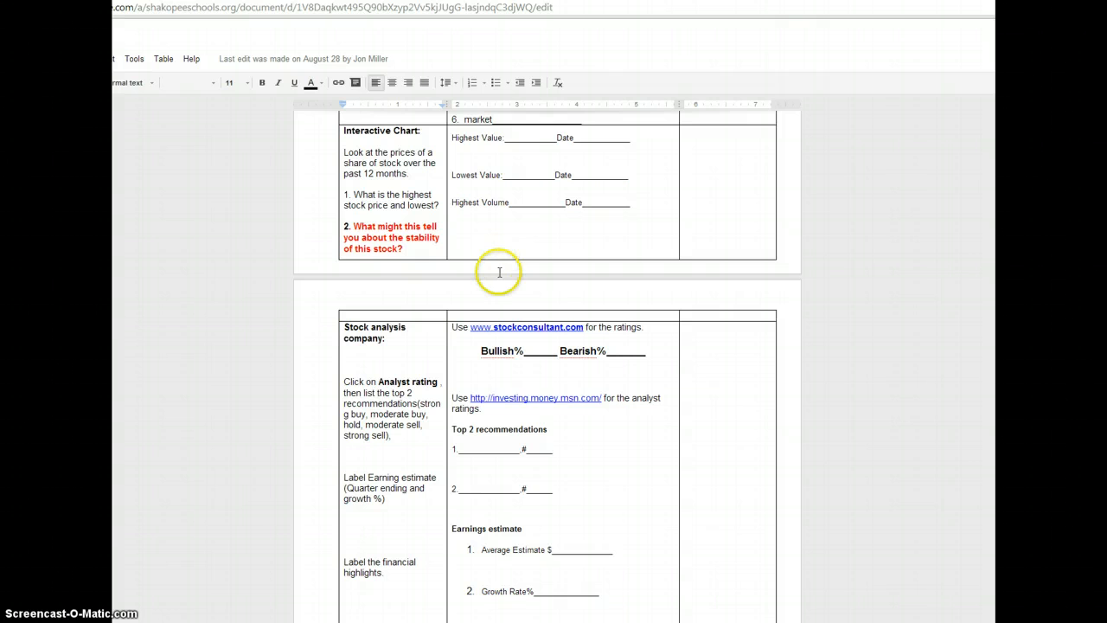
- Scroll the worksheet down to the Stock analysis company table
scroll(down, 3)
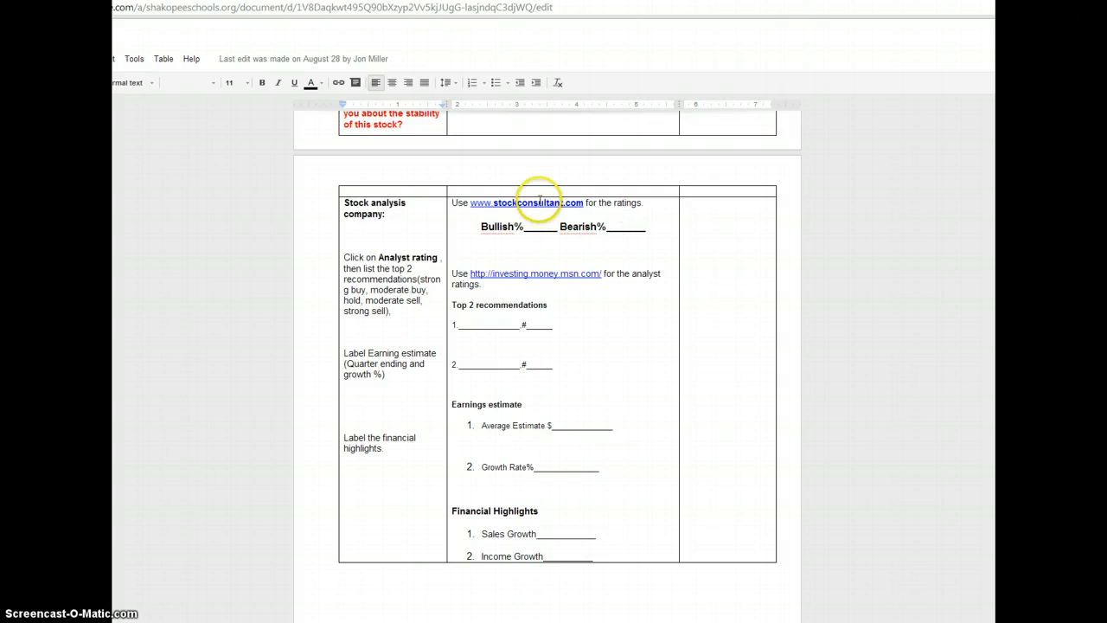
mouse_move(706, 20)
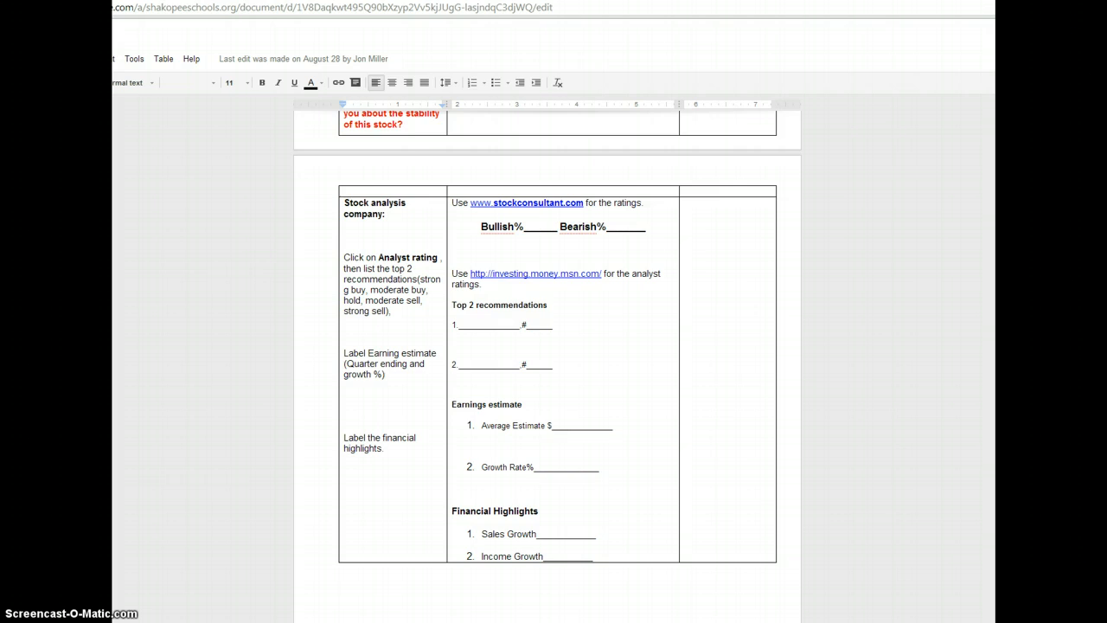
- Run the StockConsultant report for symbol MMM to see its bullish/bearish summary
click(526, 202)
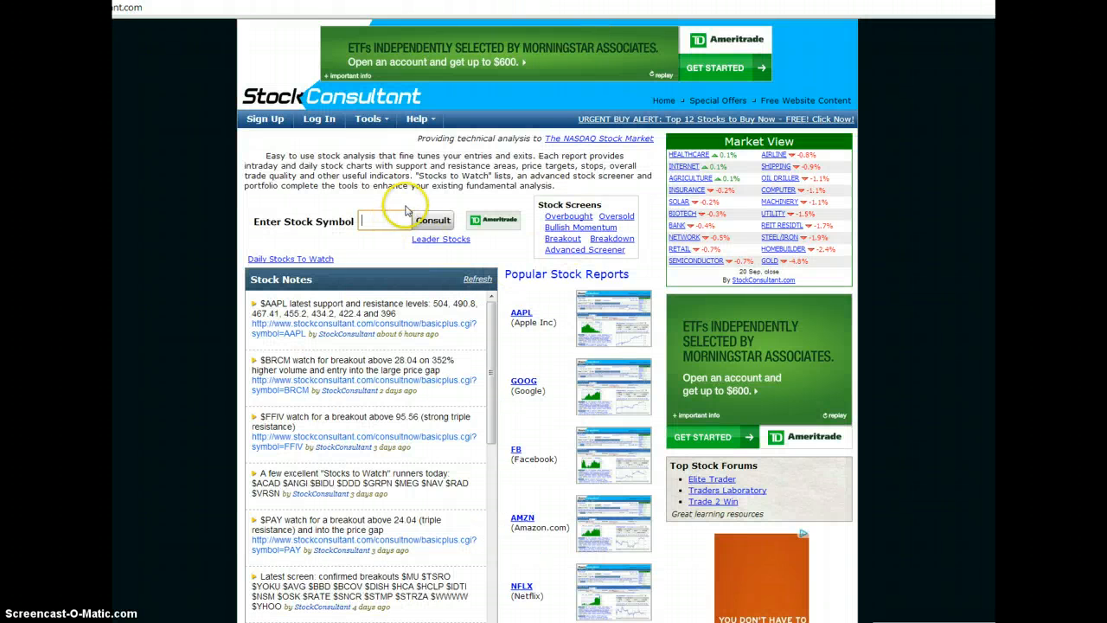
text(m)
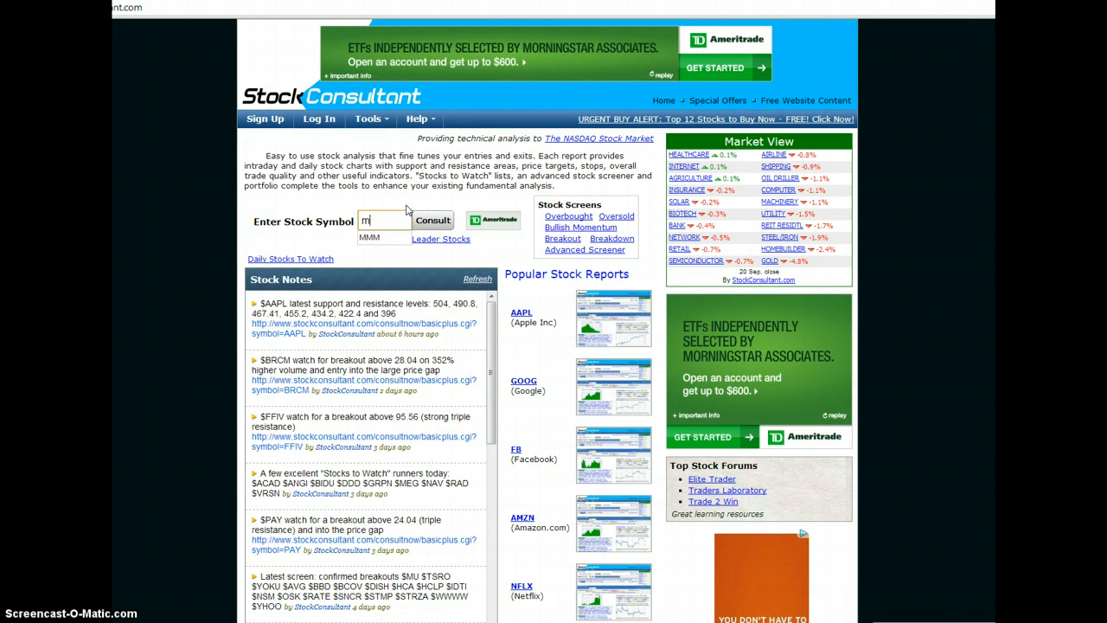
text(mm)
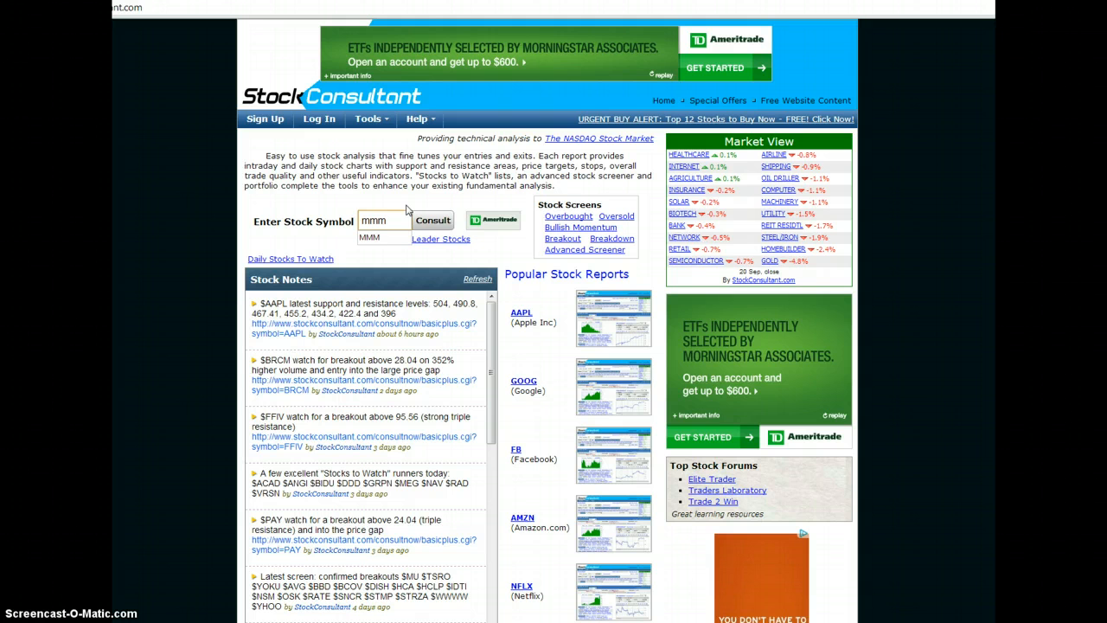
click(432, 221)
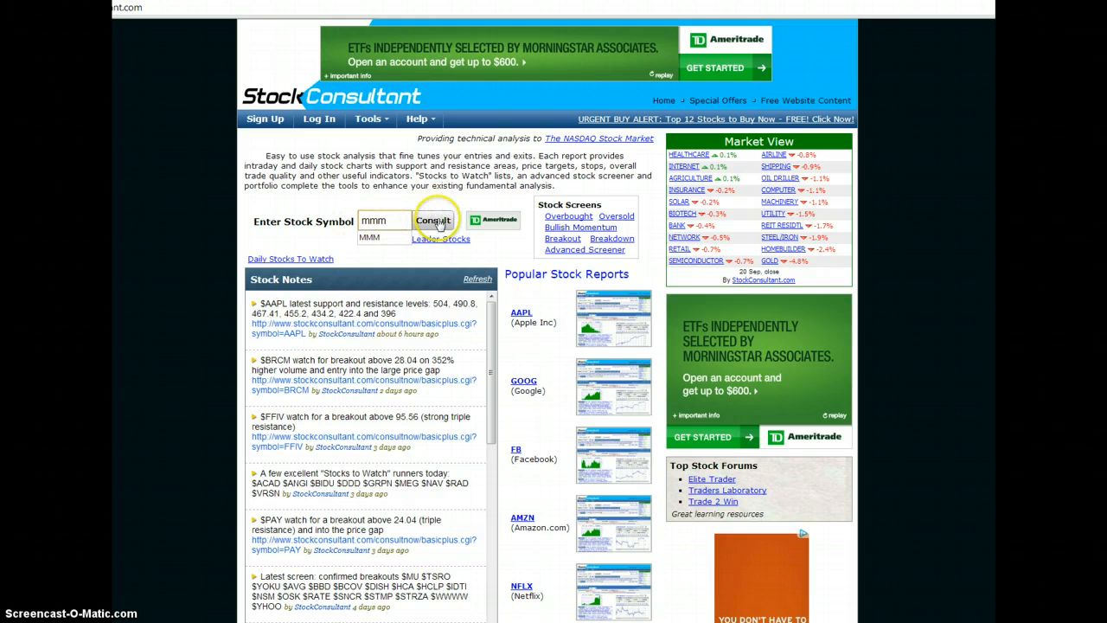
click(434, 222)
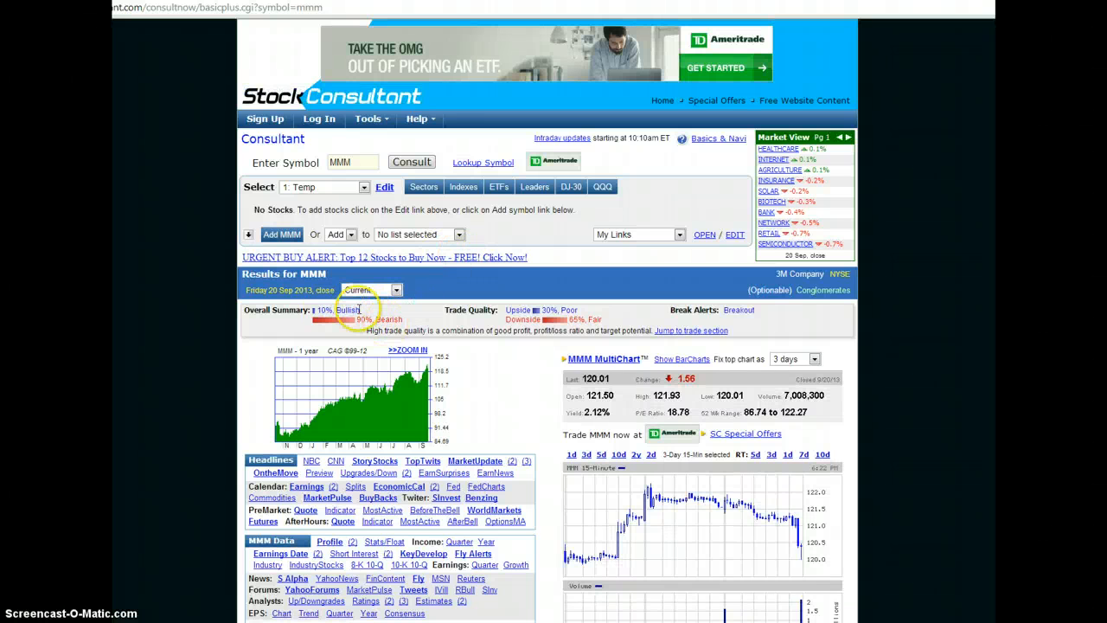
mouse_move(512, 38)
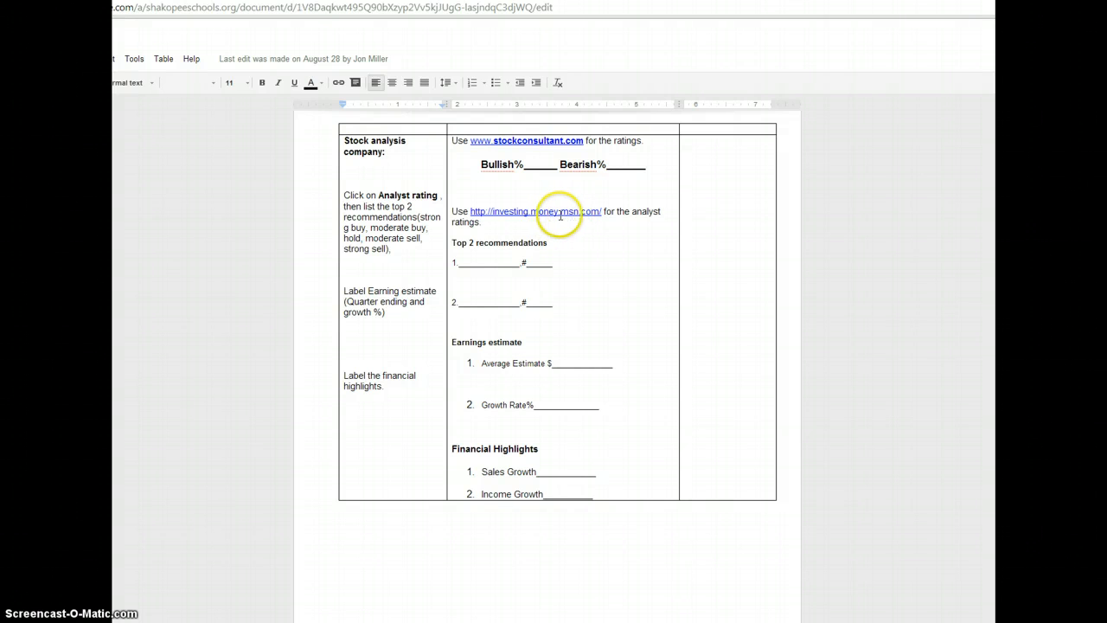
mouse_move(740, 86)
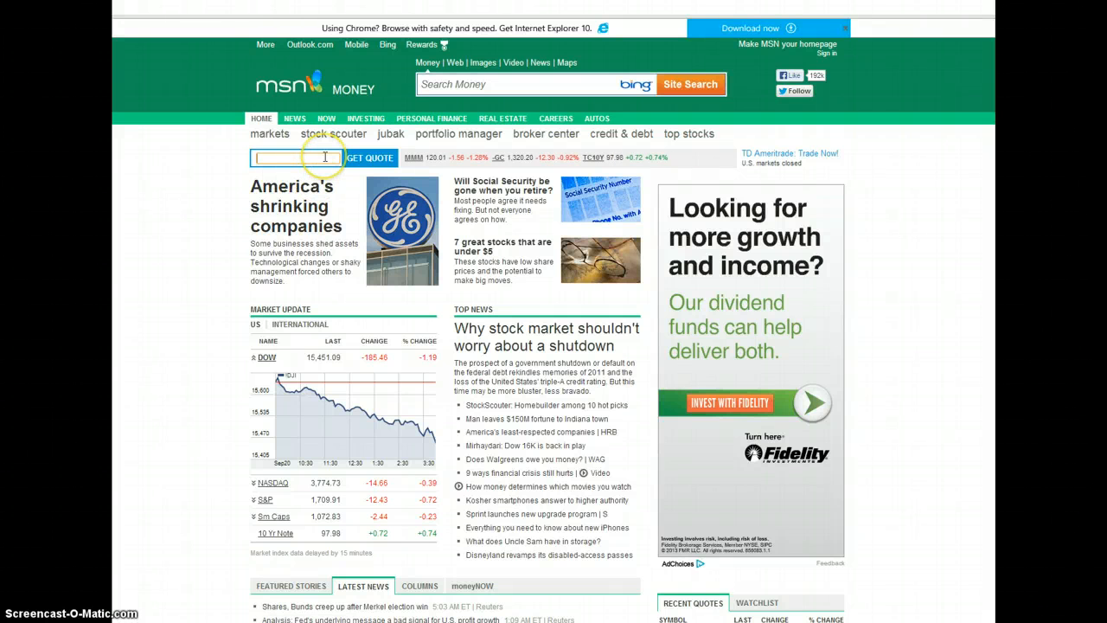
- Enter MMM in the MSN Money quote box to request 3M's quote
text(mmm)
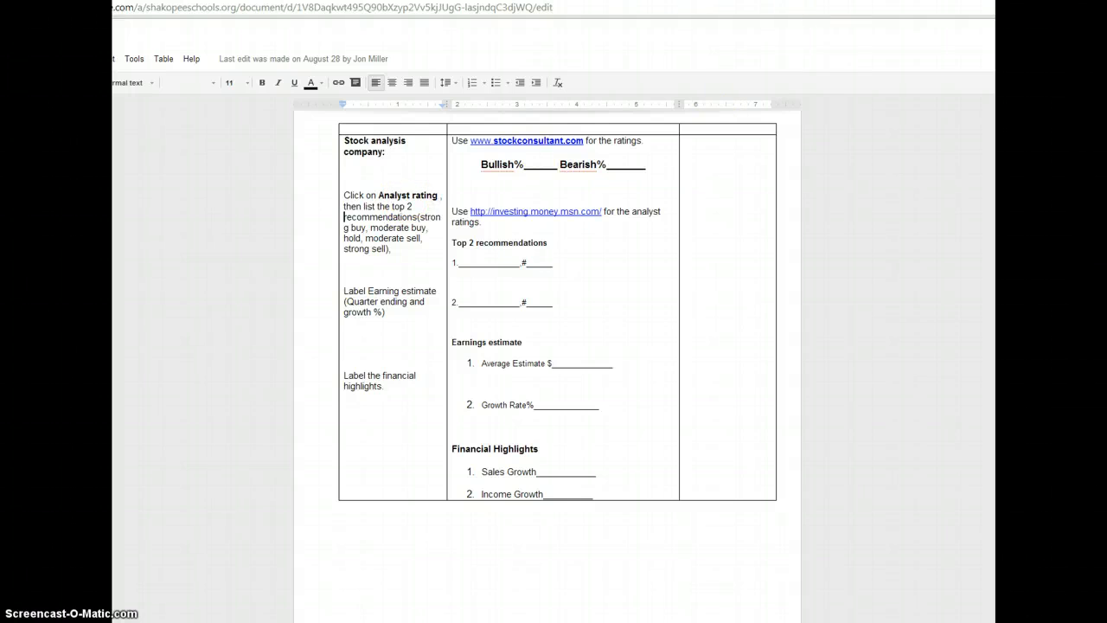
- Return to the 3M Co (MMM) quote page on MSN Money
click(535, 211)
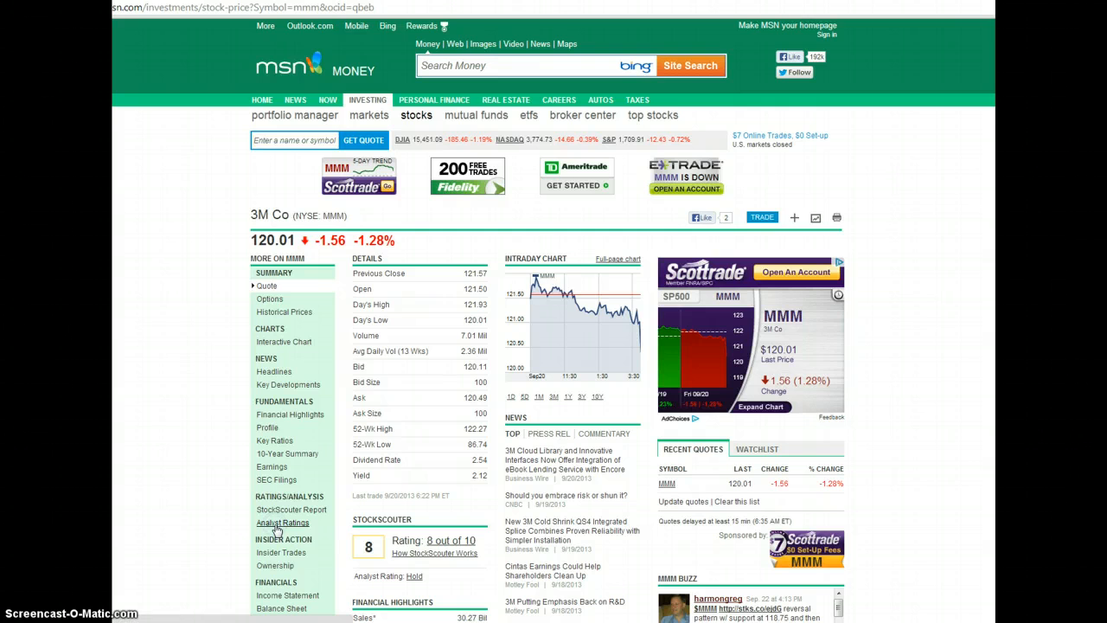
- Review 3M Co's analyst ratings table of brokerage recommendations
click(282, 522)
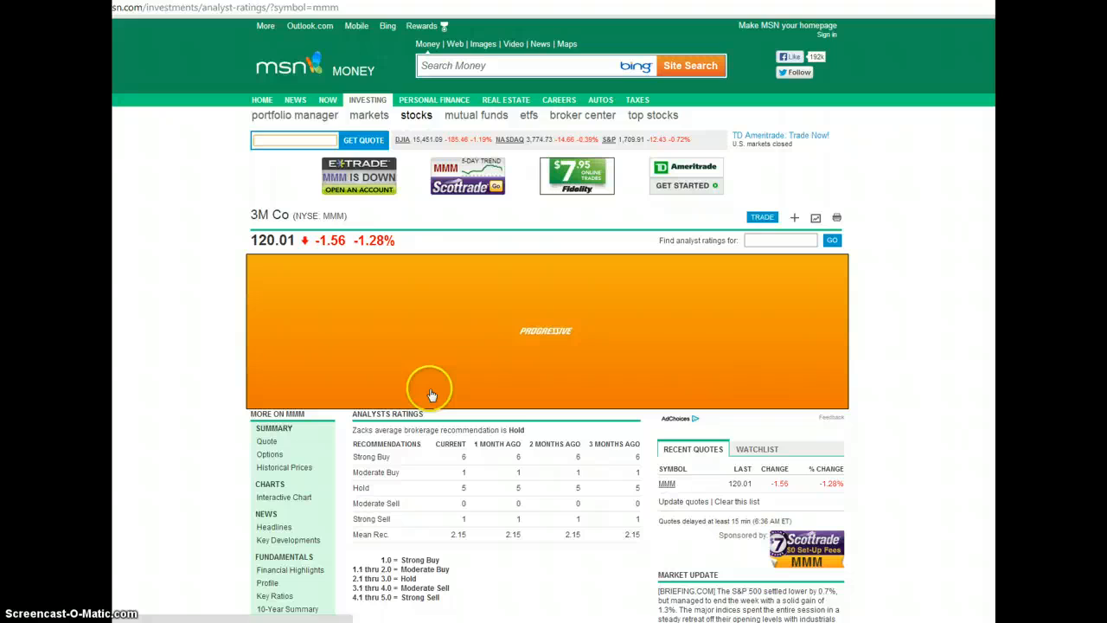
scroll(down, 3)
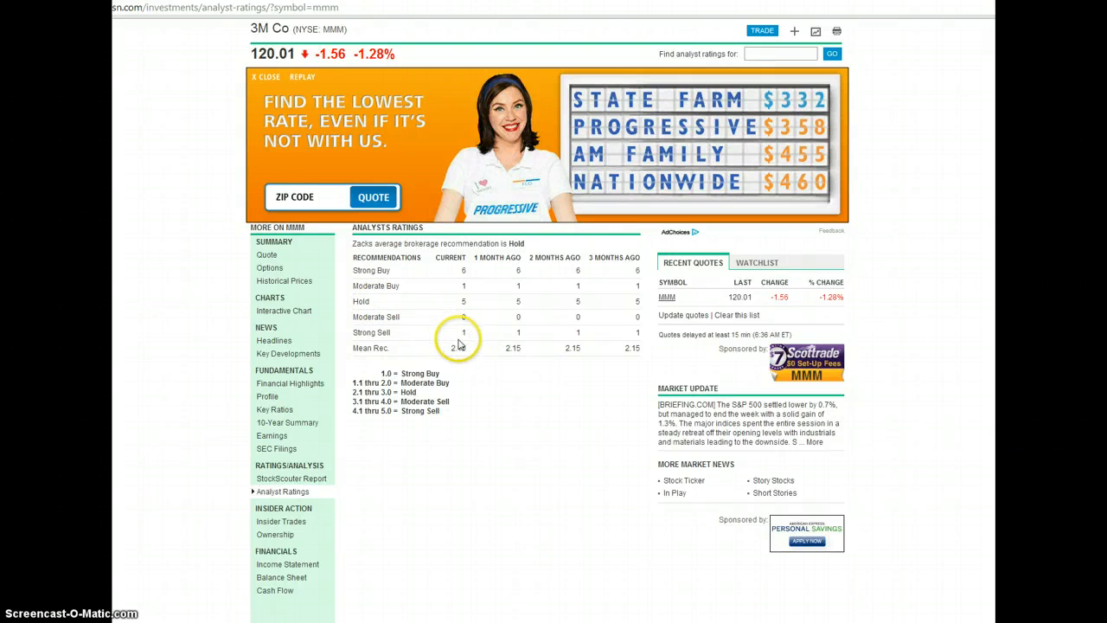
mouse_move(447, 297)
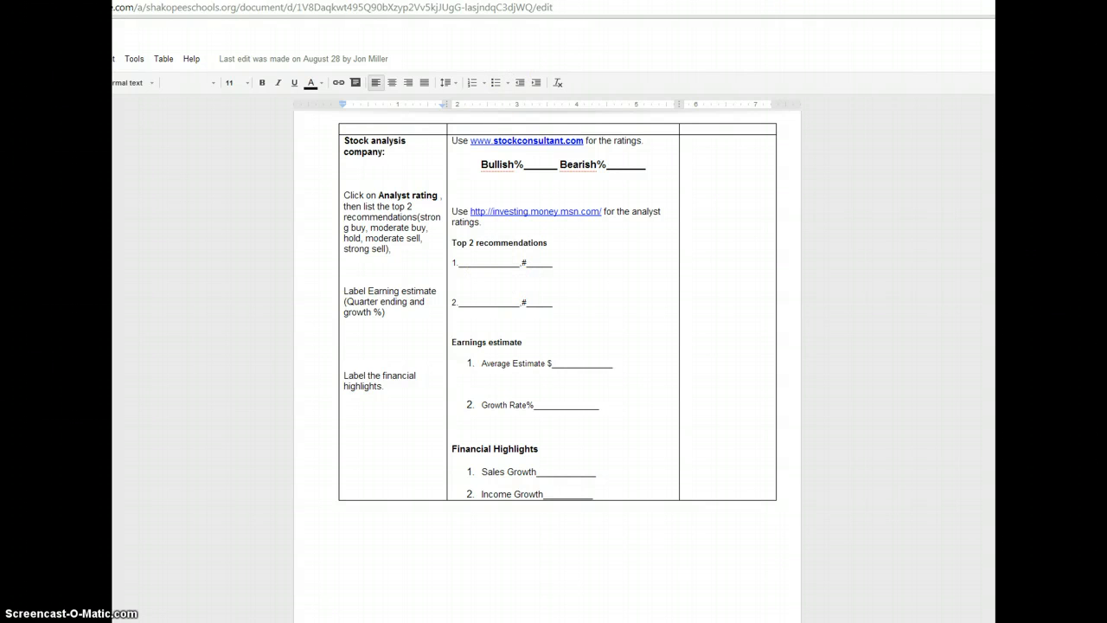
click(534, 211)
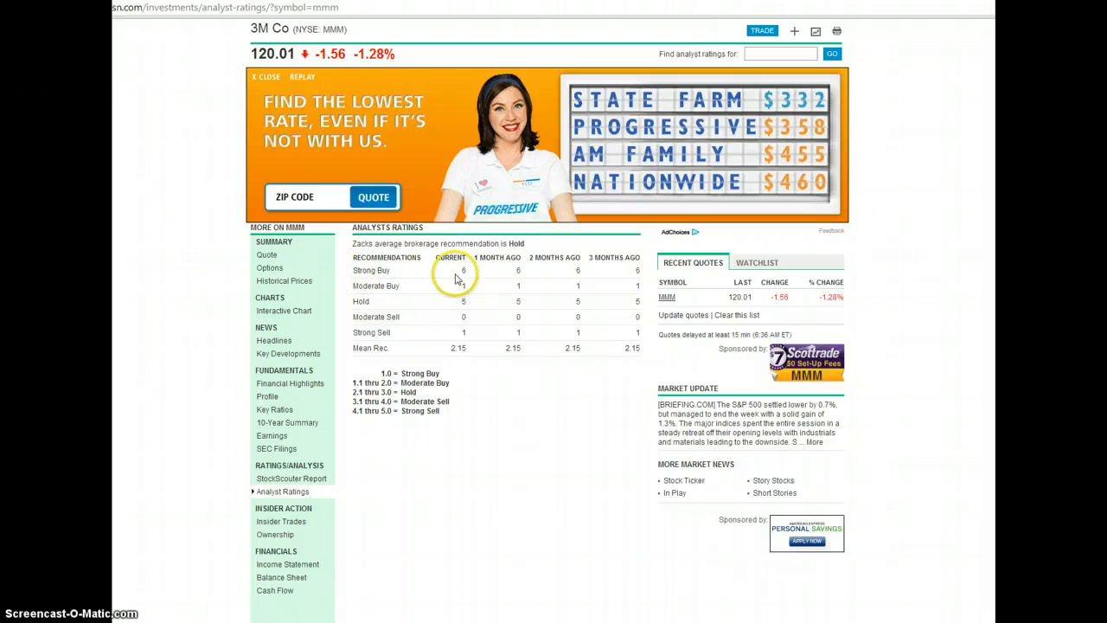
mouse_move(466, 313)
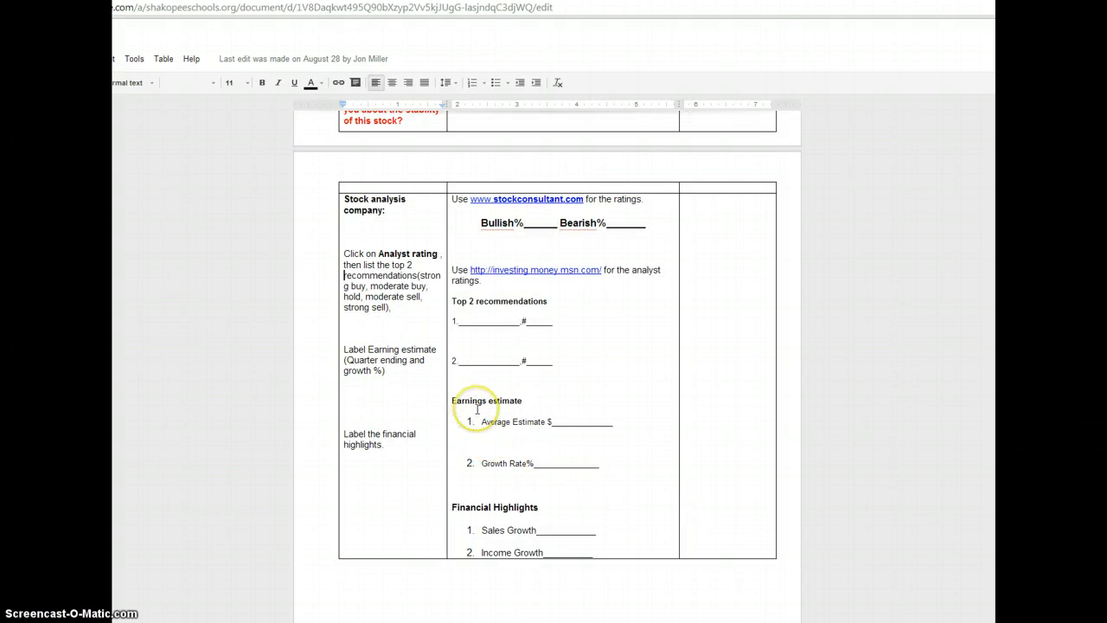
mouse_move(418, 370)
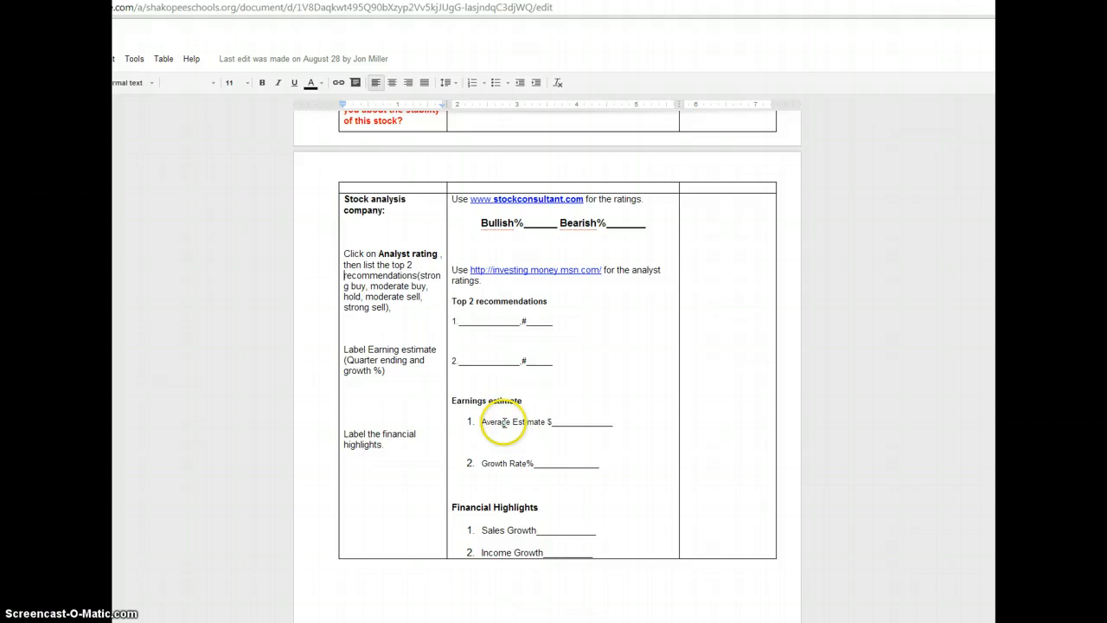
mouse_move(574, 391)
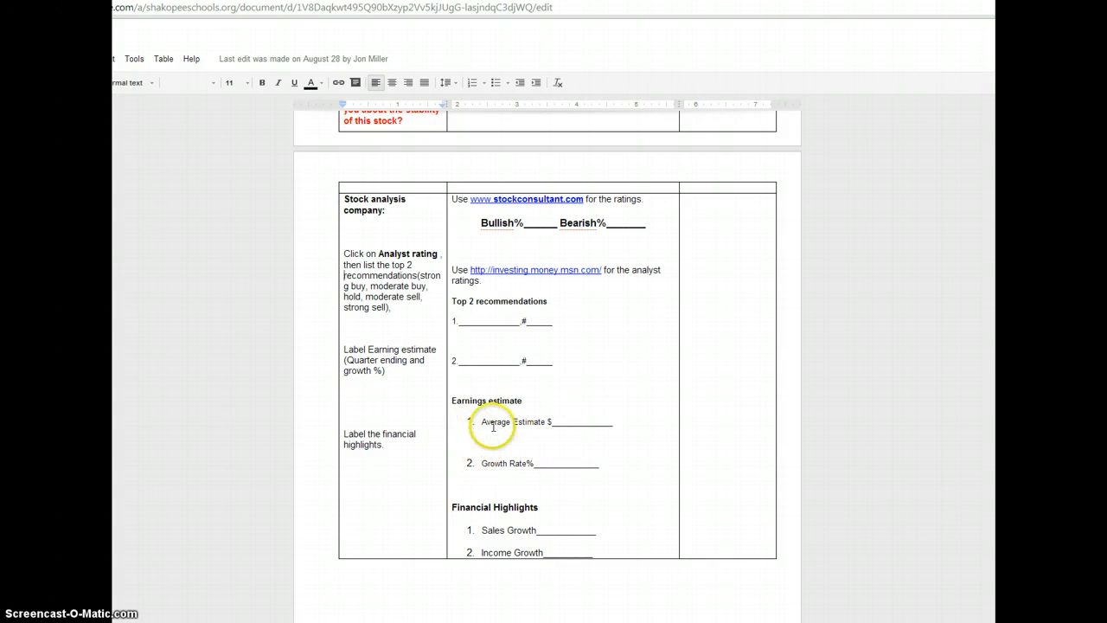
mouse_move(595, 343)
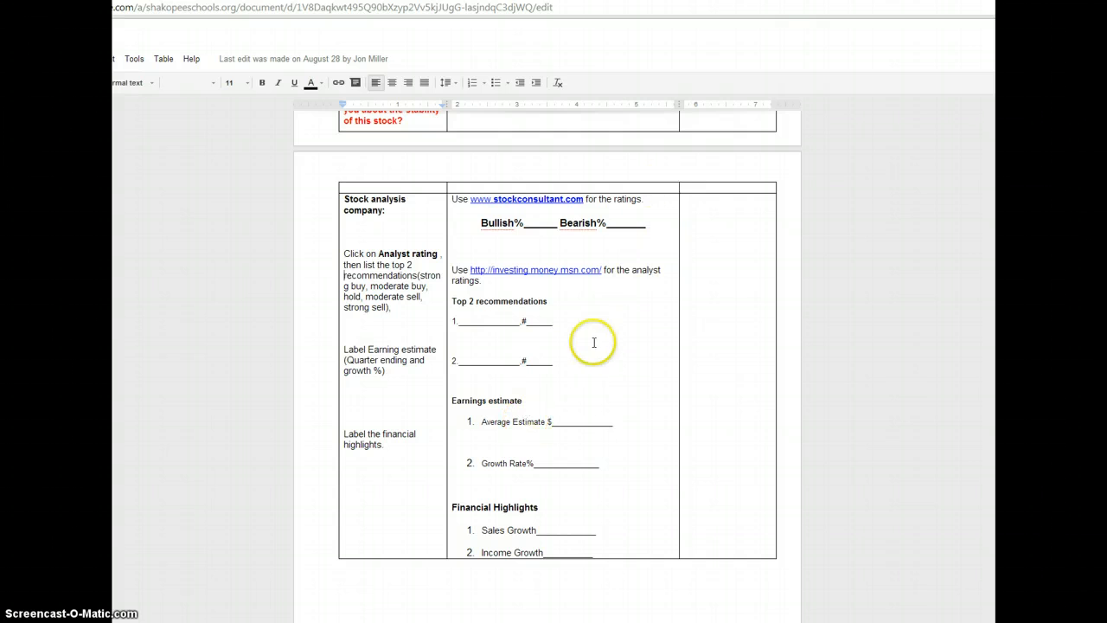
- Return to MSN Money to reach 3M Co's Earnings Estimates page
click(534, 270)
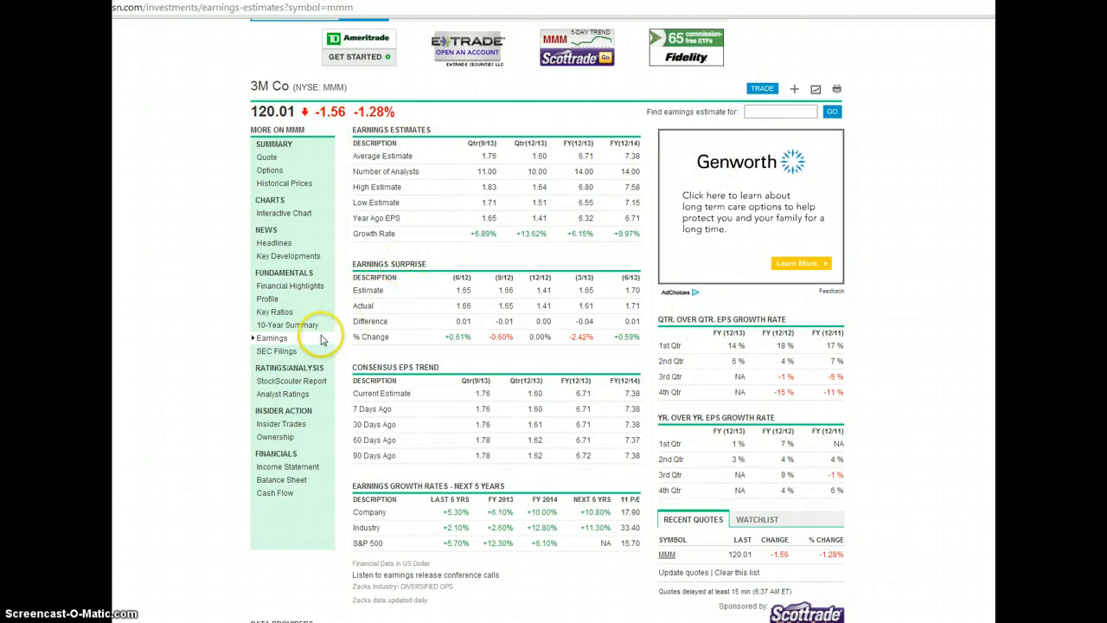
mouse_move(176, 303)
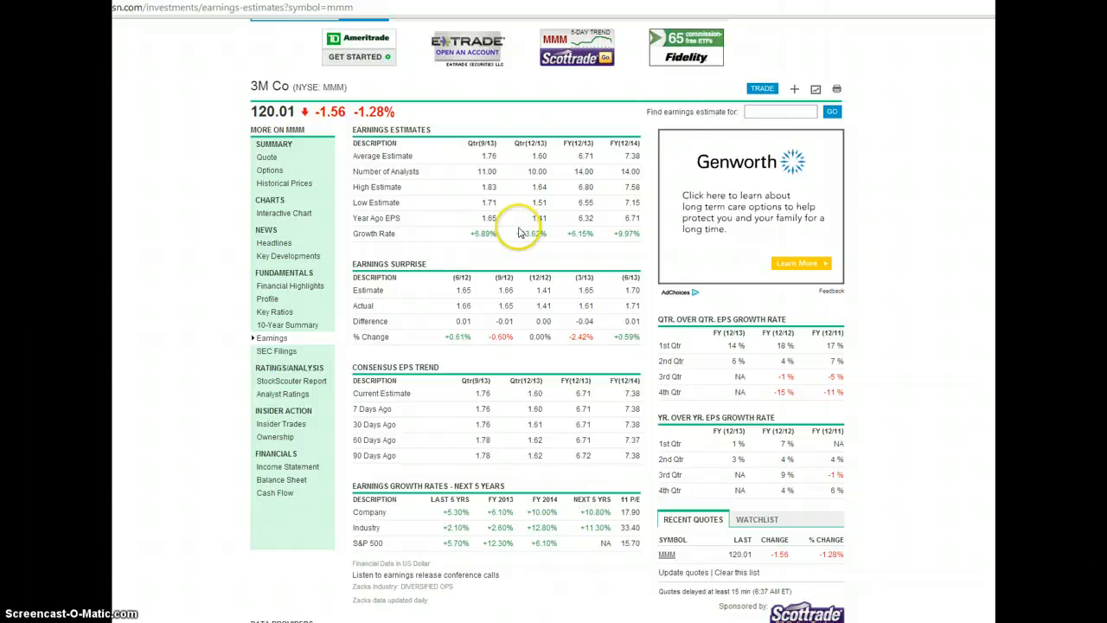
mouse_move(533, 141)
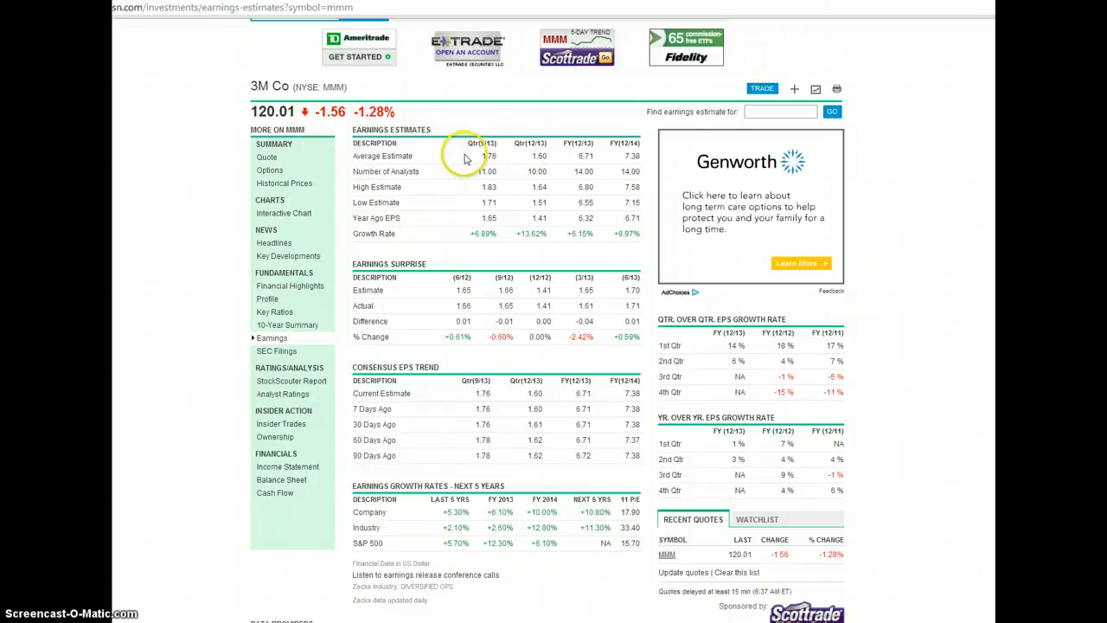
mouse_move(360, 236)
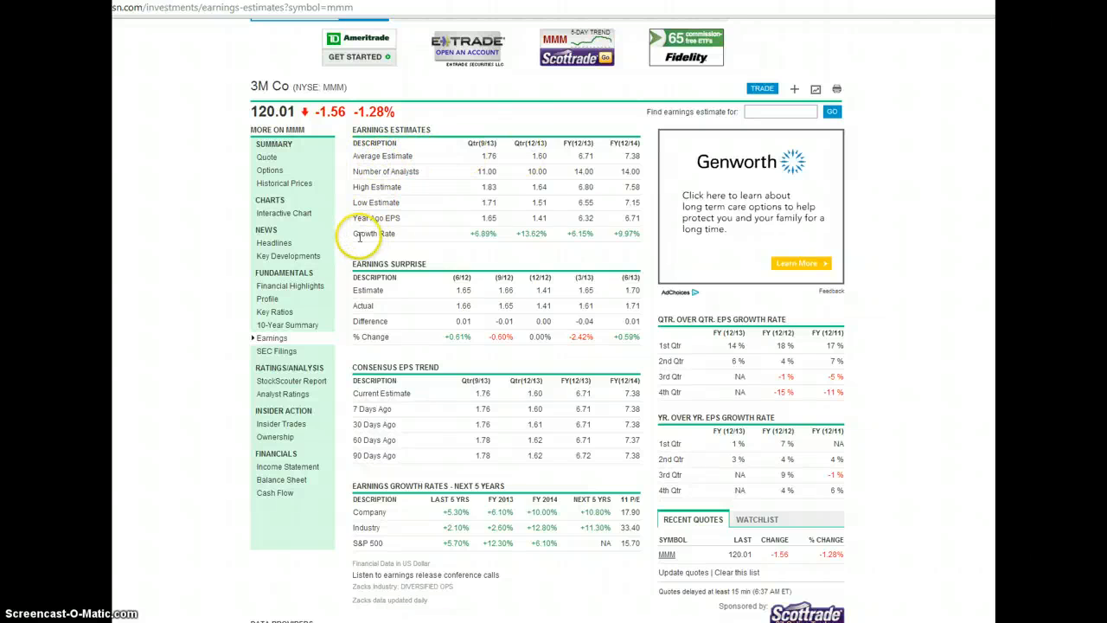
mouse_move(517, 234)
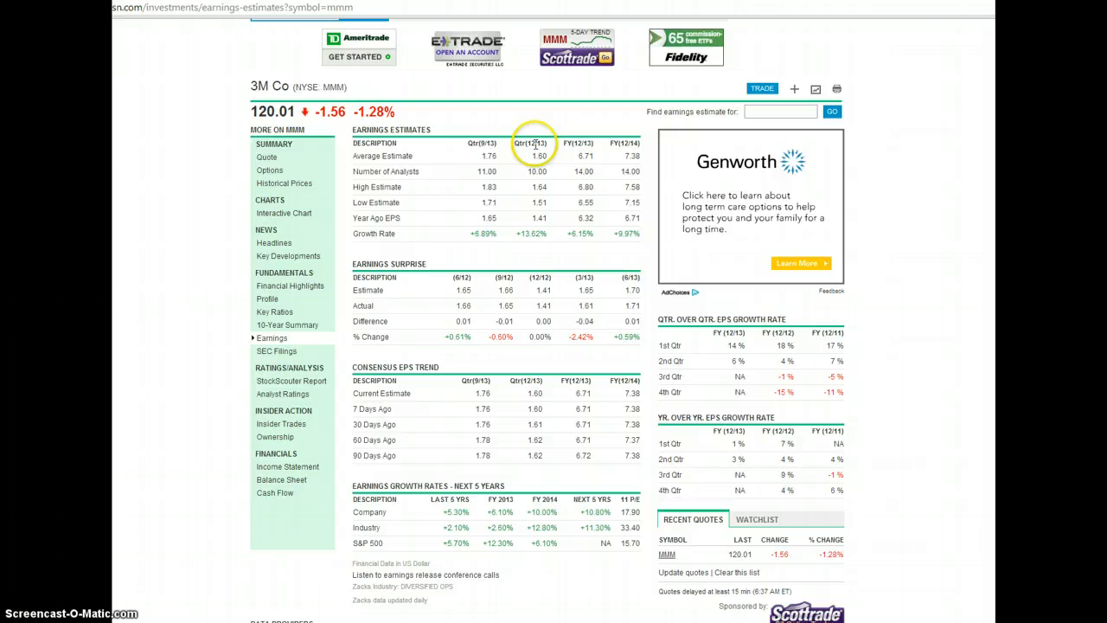
mouse_move(159, 619)
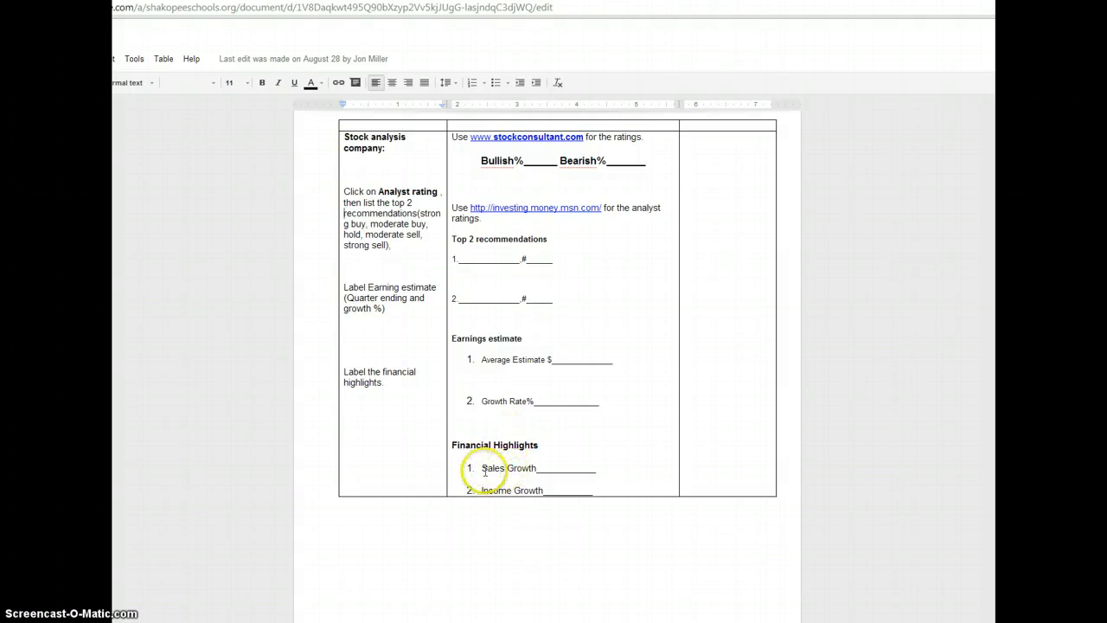
mouse_move(726, 364)
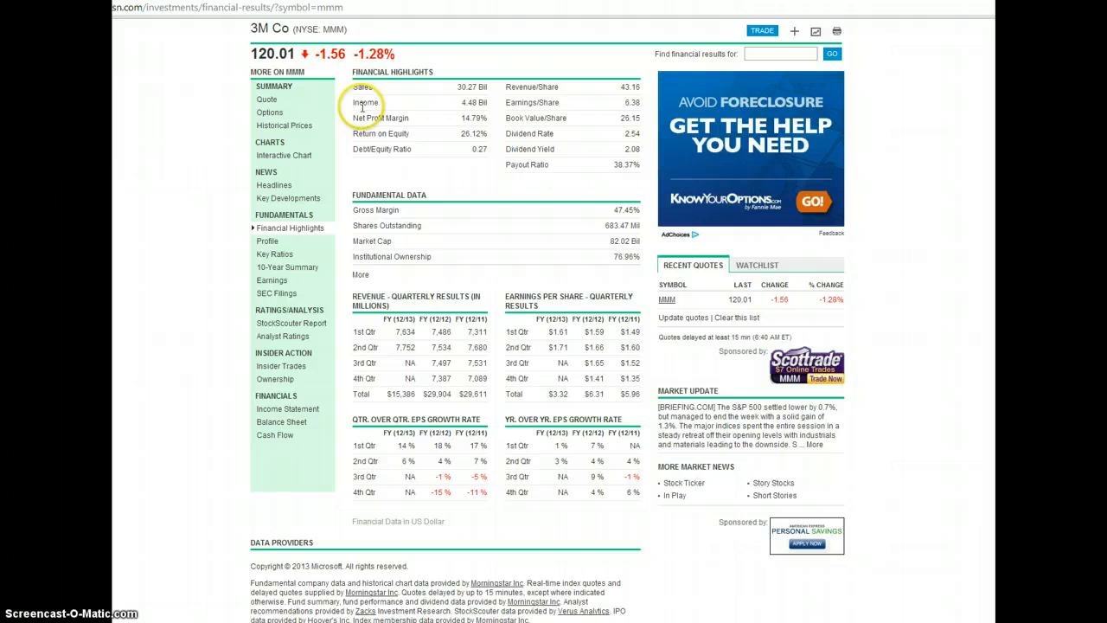
mouse_move(453, 90)
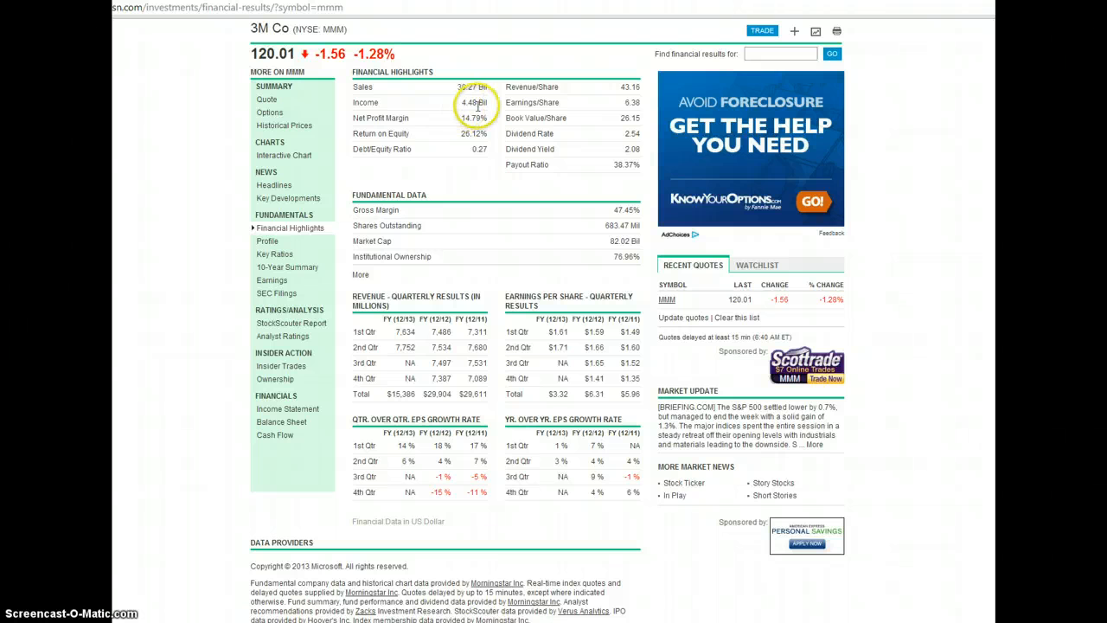
mouse_move(425, 112)
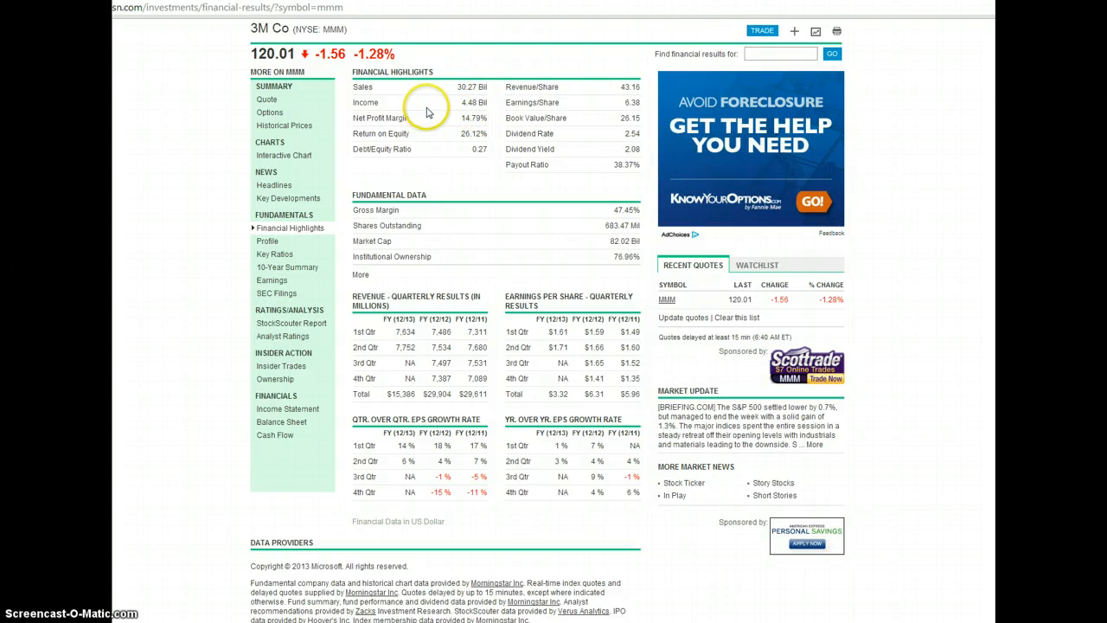
mouse_move(453, 111)
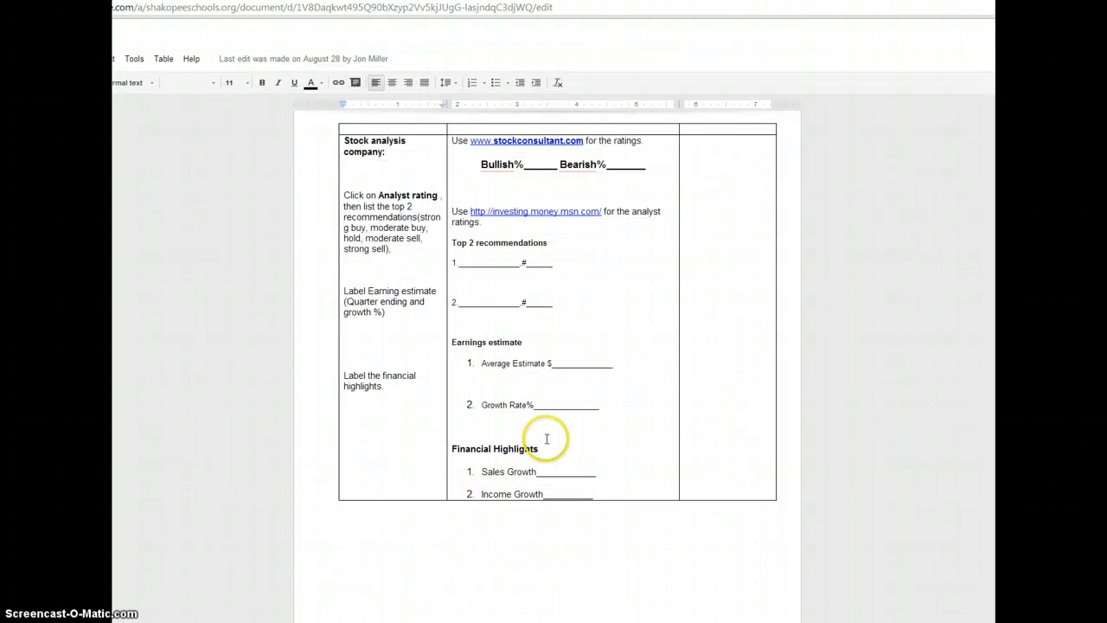
- Scroll the worksheet to the Company Profile and Stock Indicators questions
scroll(up, 3)
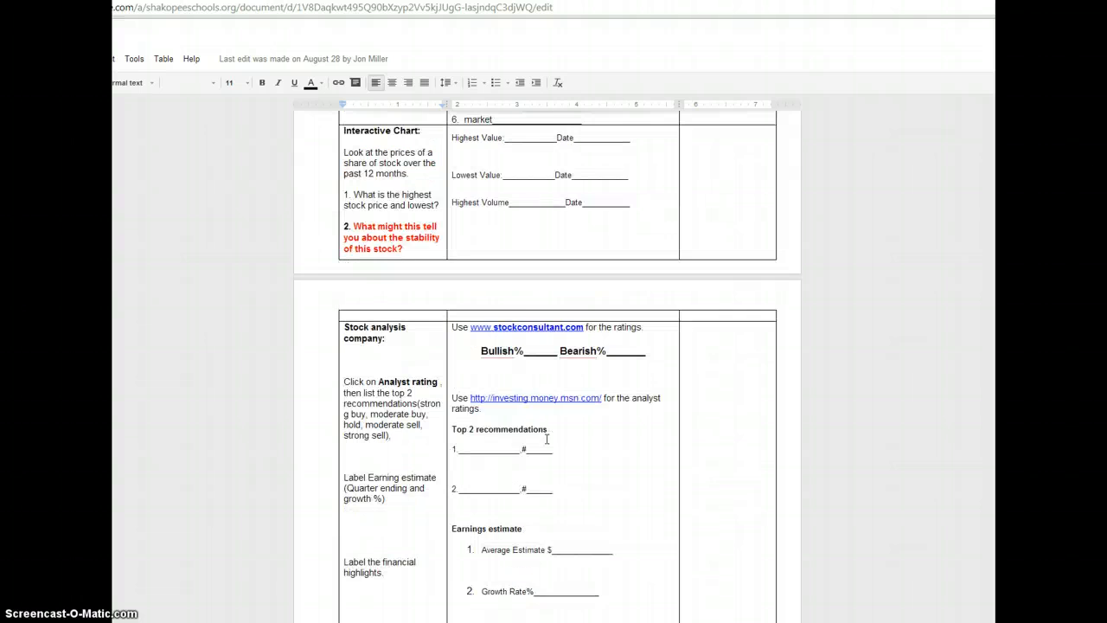
scroll(down, 3)
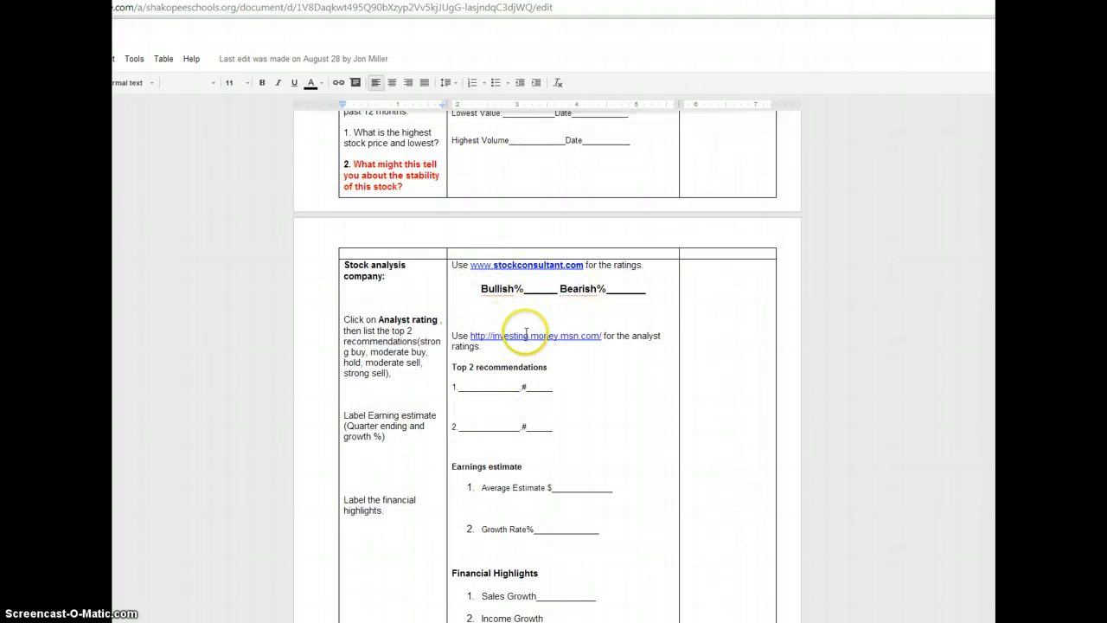
scroll(down, 3)
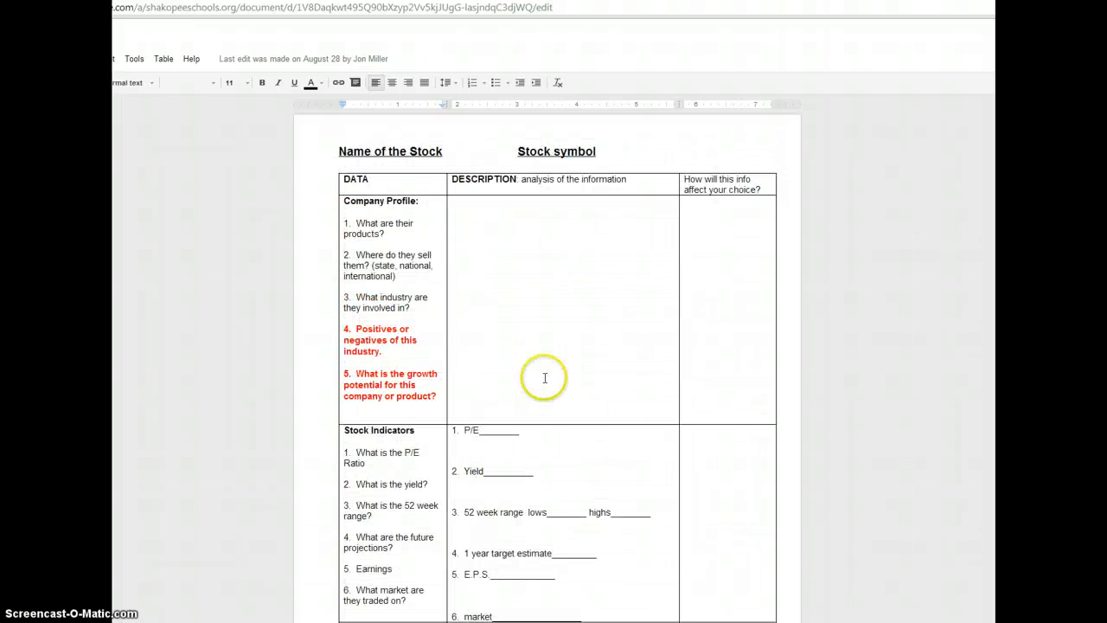
mouse_move(546, 324)
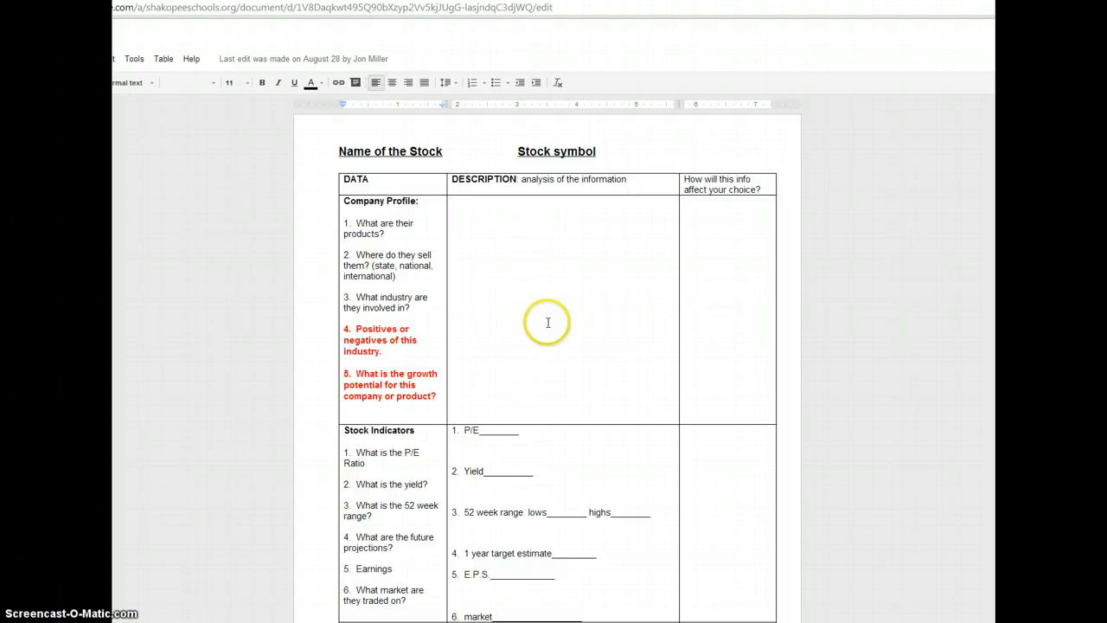
mouse_move(875, 346)
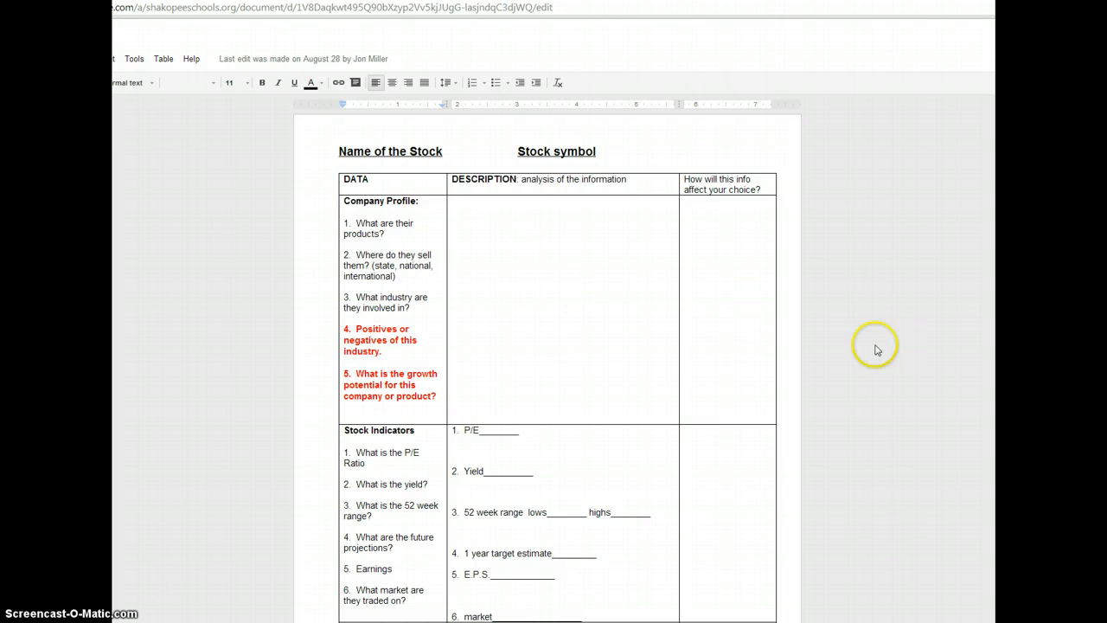
mouse_move(719, 291)
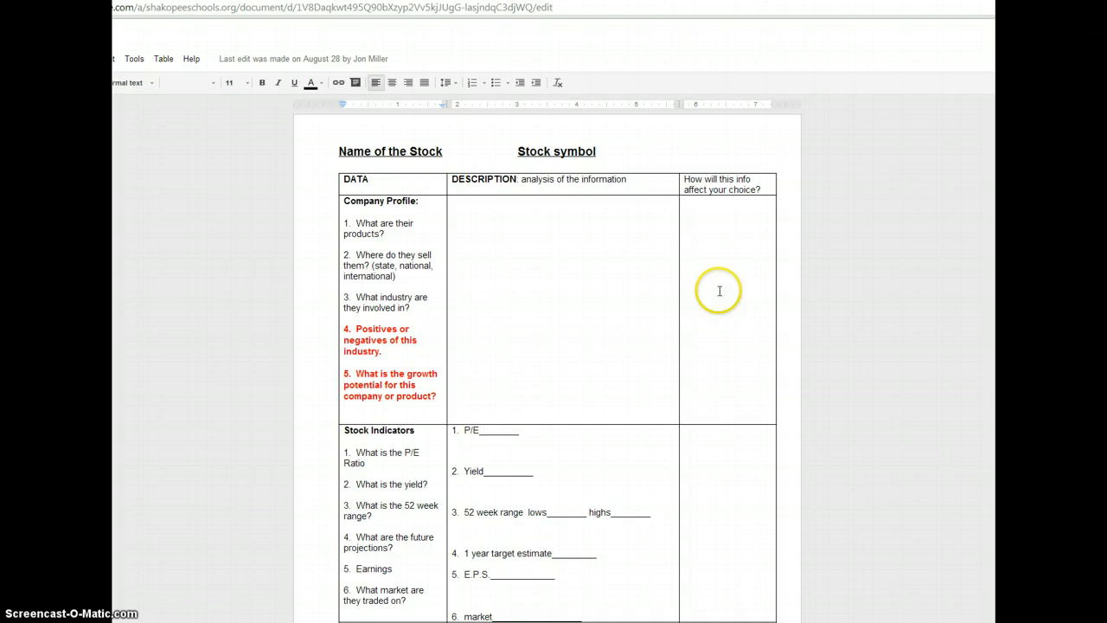
- Scroll down to the Stock Indicators blanks and Interactive Chart price questions
scroll(down, 3)
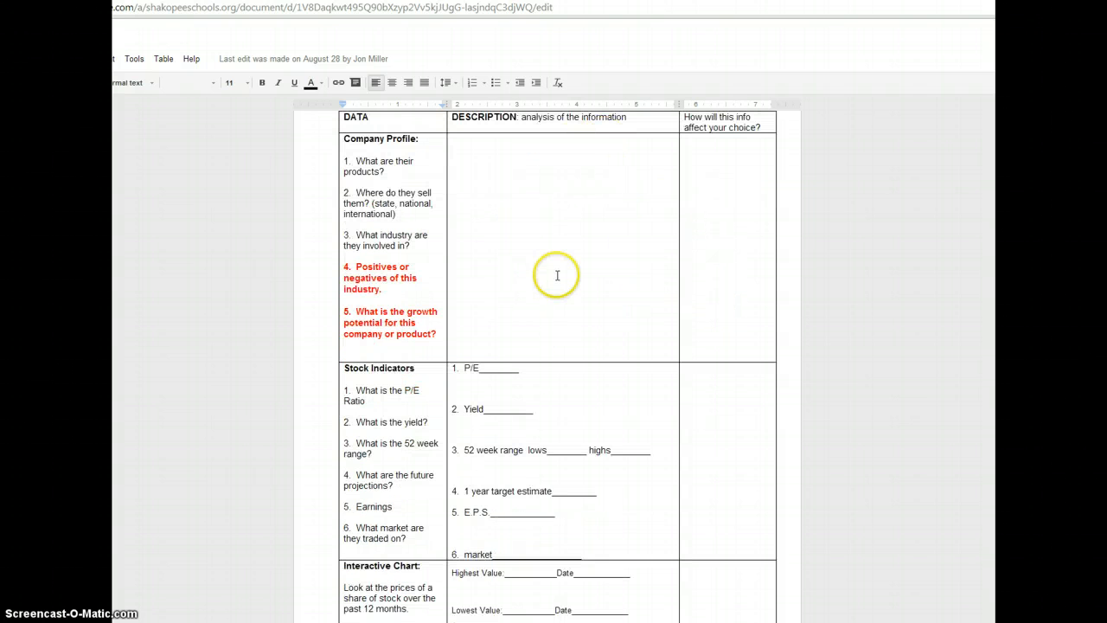
mouse_move(732, 222)
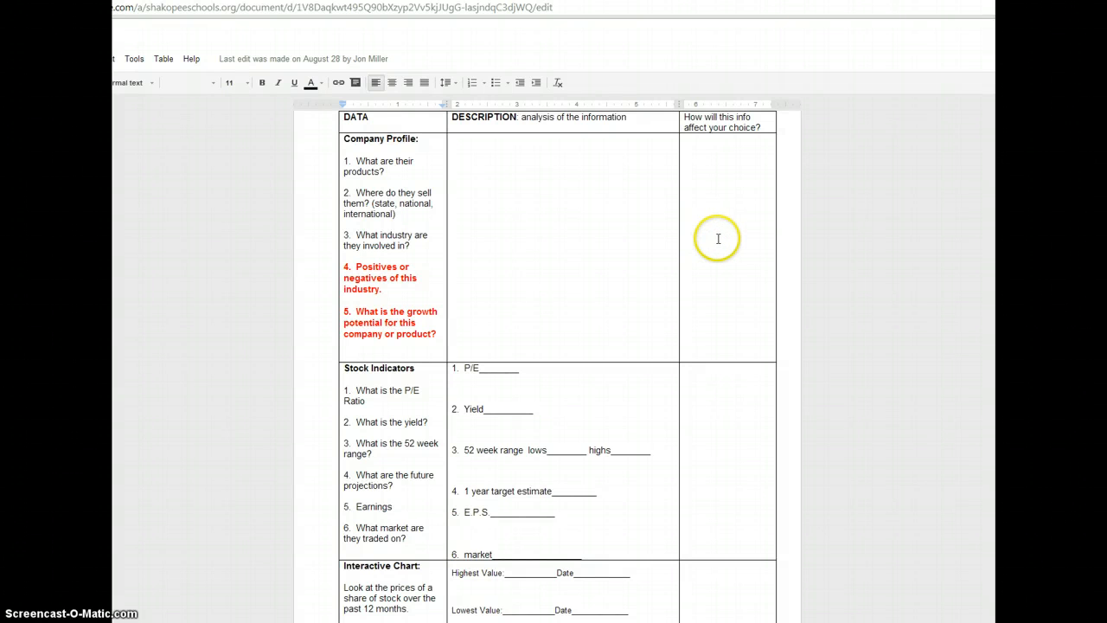
mouse_move(720, 239)
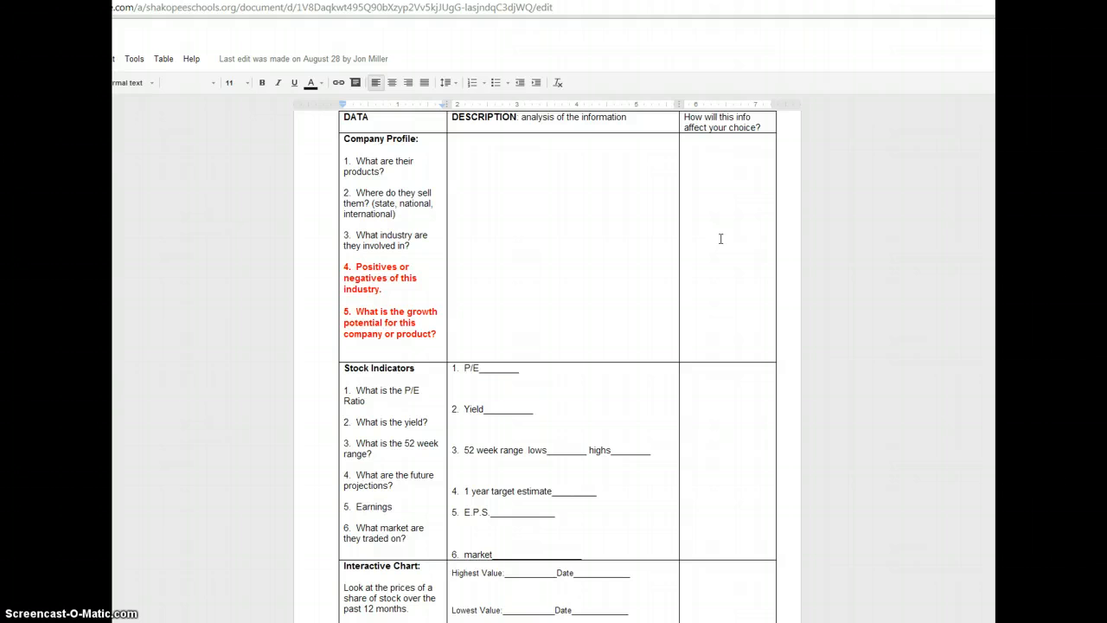
mouse_move(726, 229)
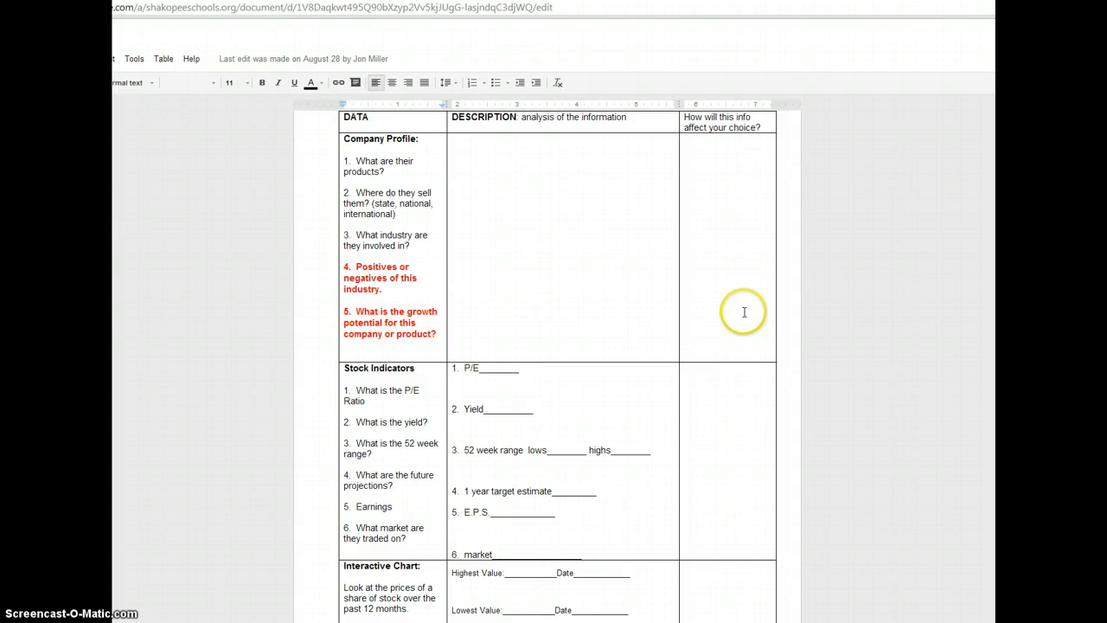
scroll(down, 3)
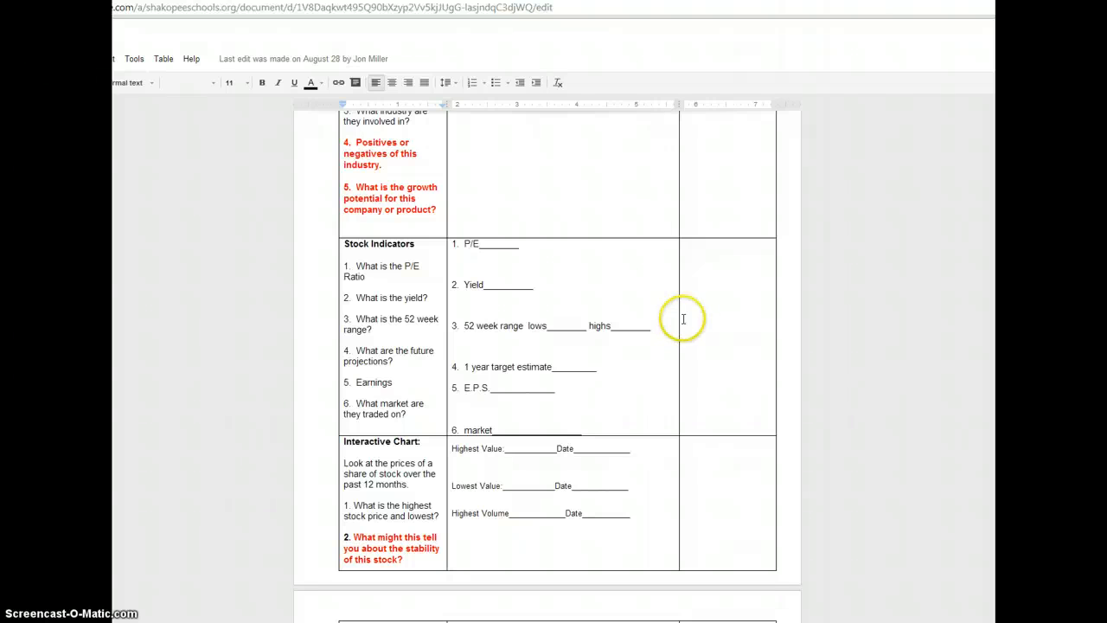
mouse_move(586, 254)
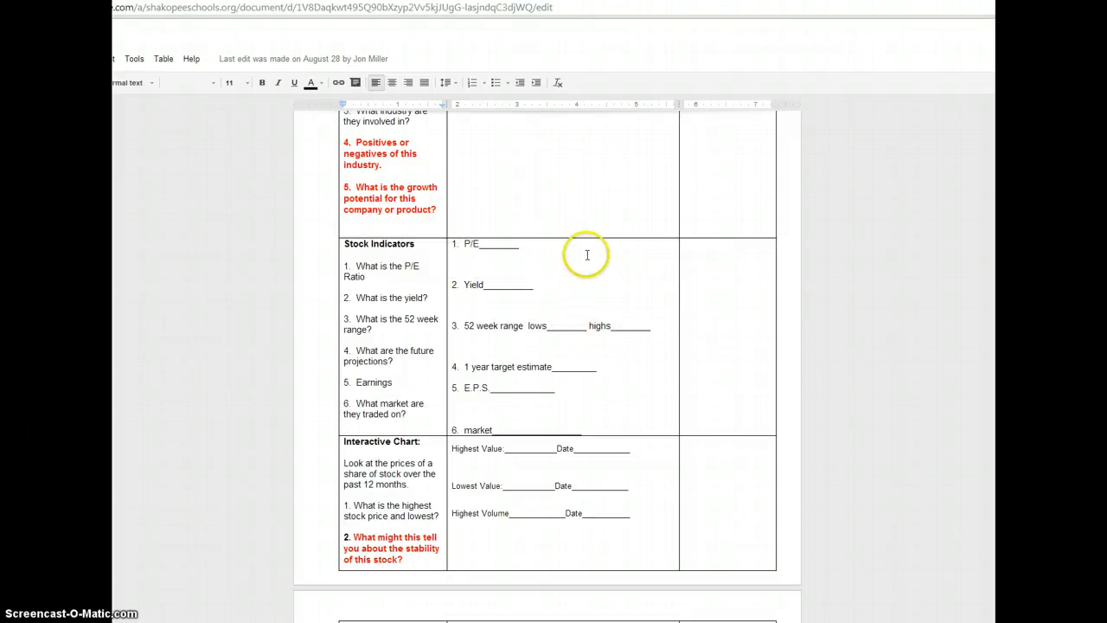
mouse_move(726, 307)
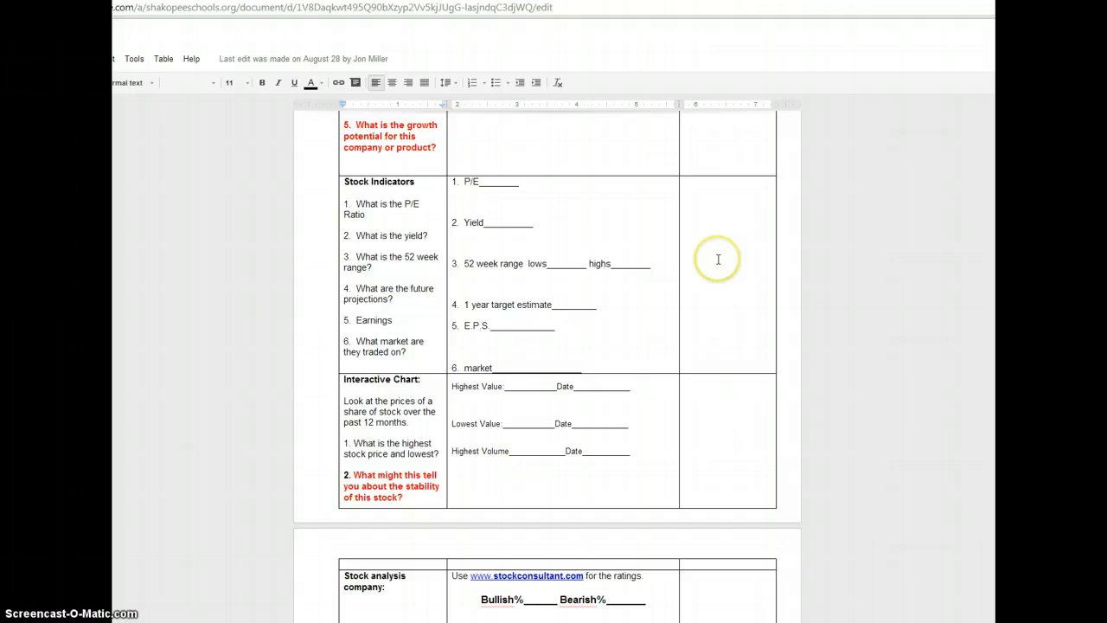
mouse_move(691, 355)
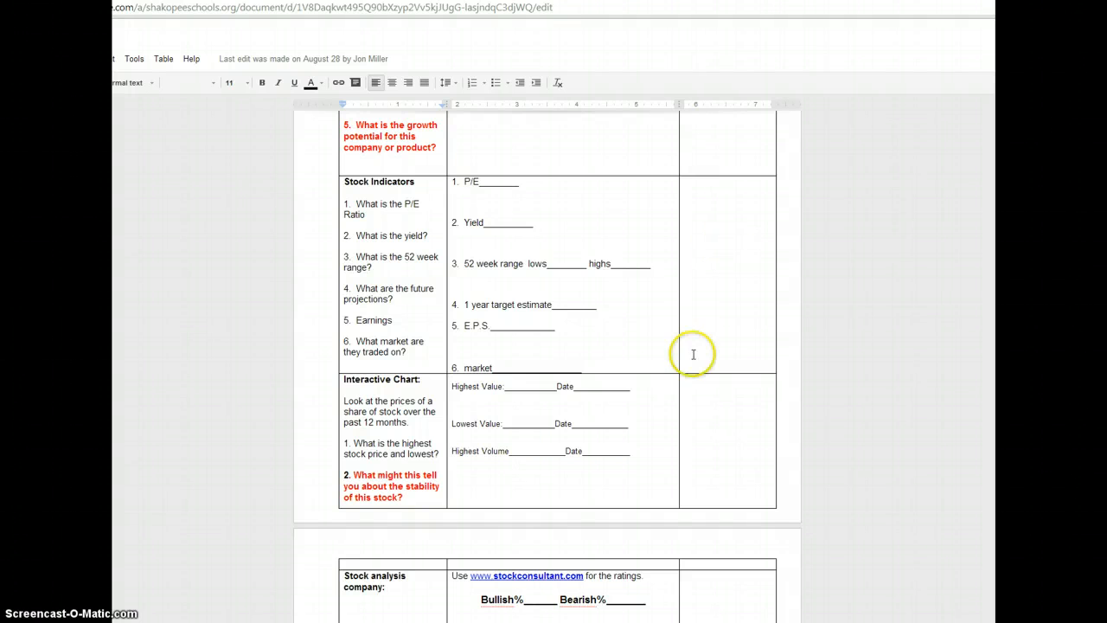
scroll(down, 3)
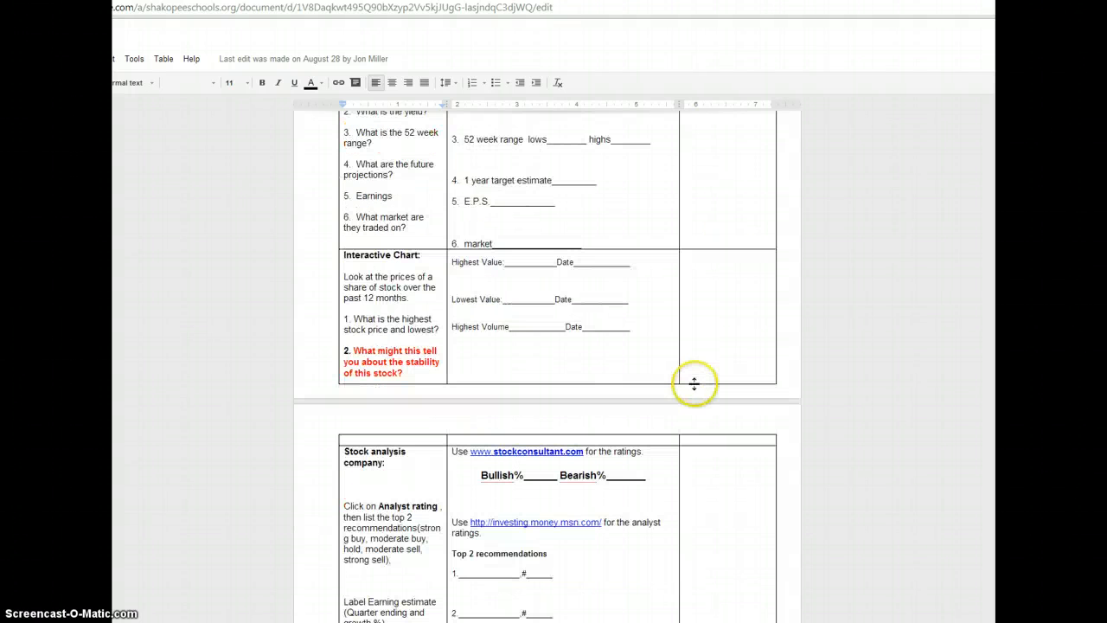
scroll(down, 3)
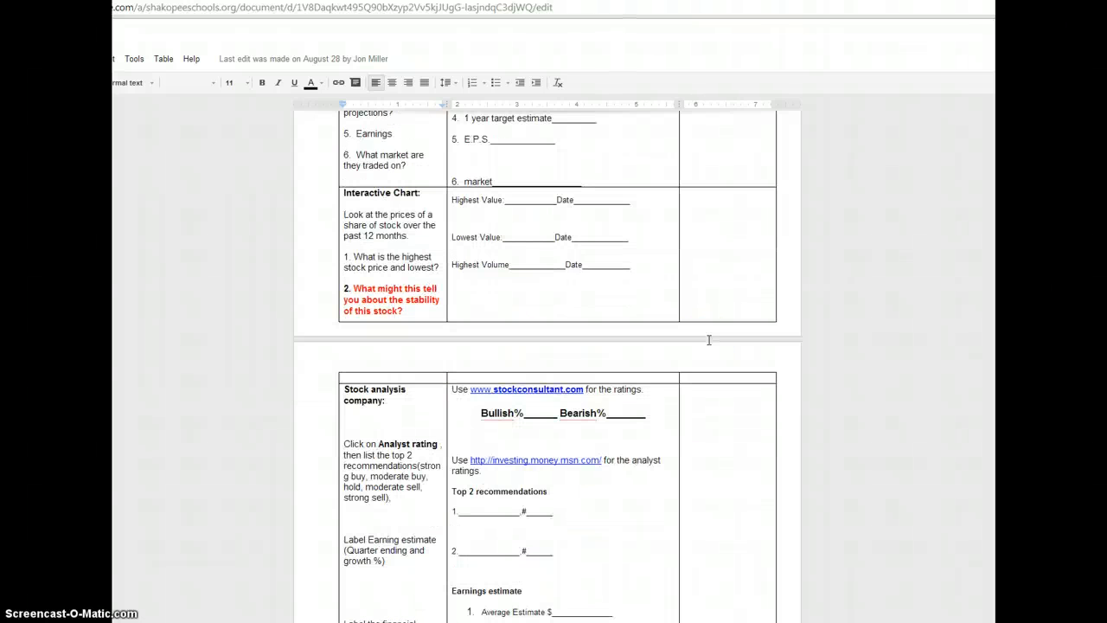
scroll(down, 3)
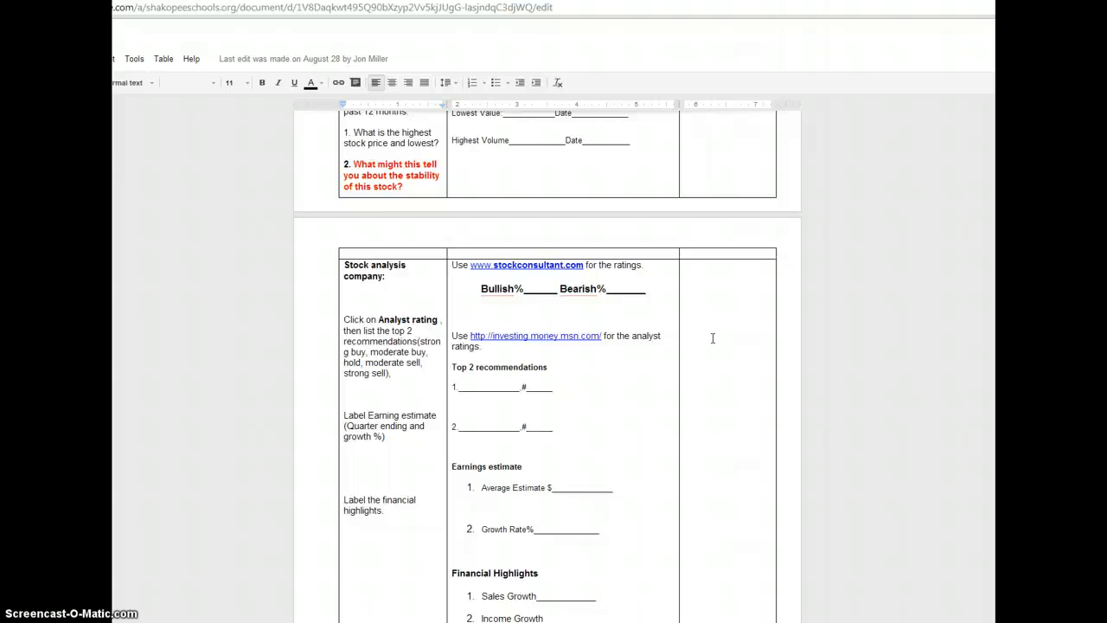
scroll(down, 3)
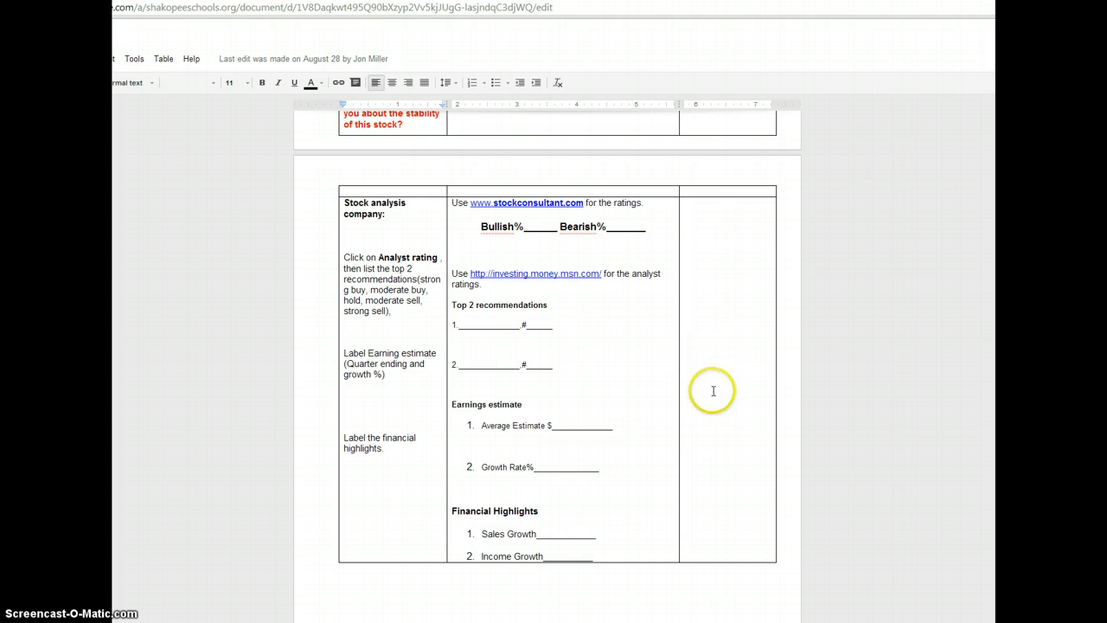
scroll(down, 3)
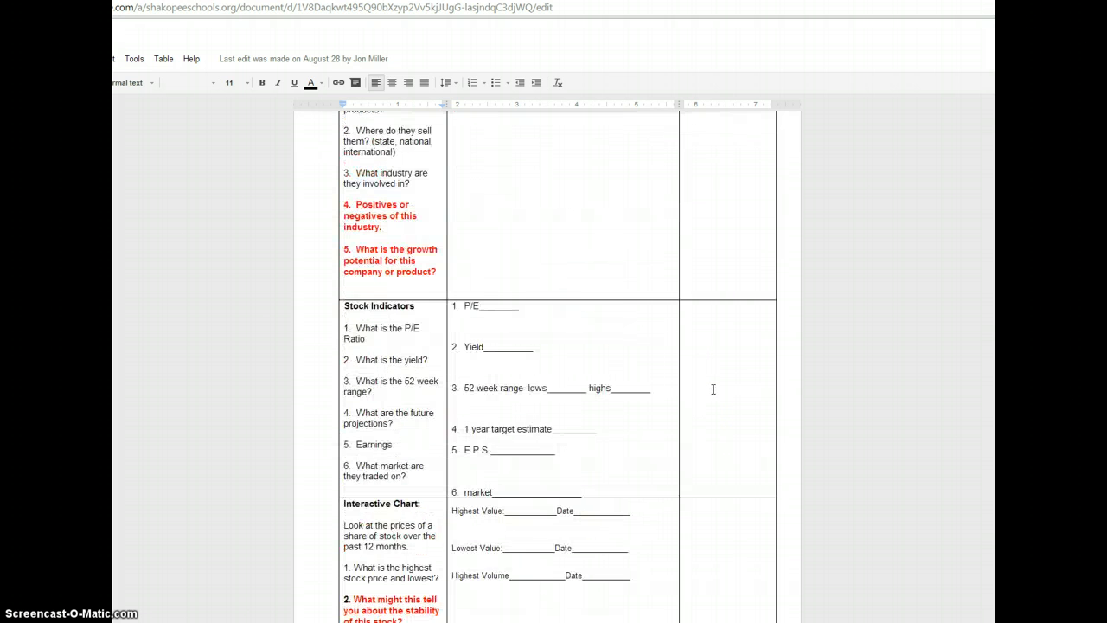